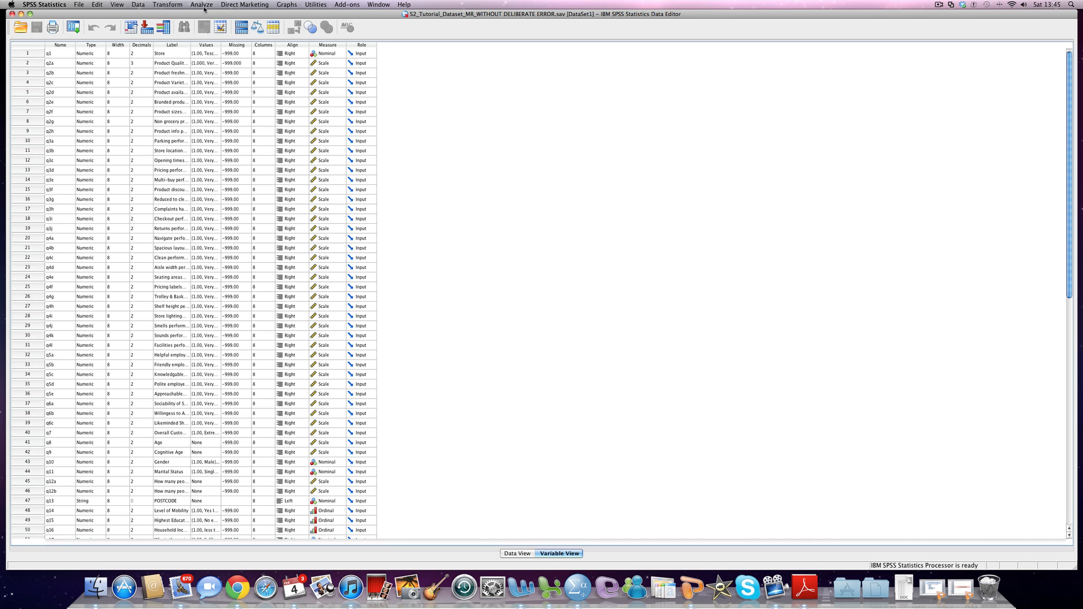
Step: Set up a linear regression with q7 as dependent and q2a, q2b, q5a as predictors
left_click(200, 4)
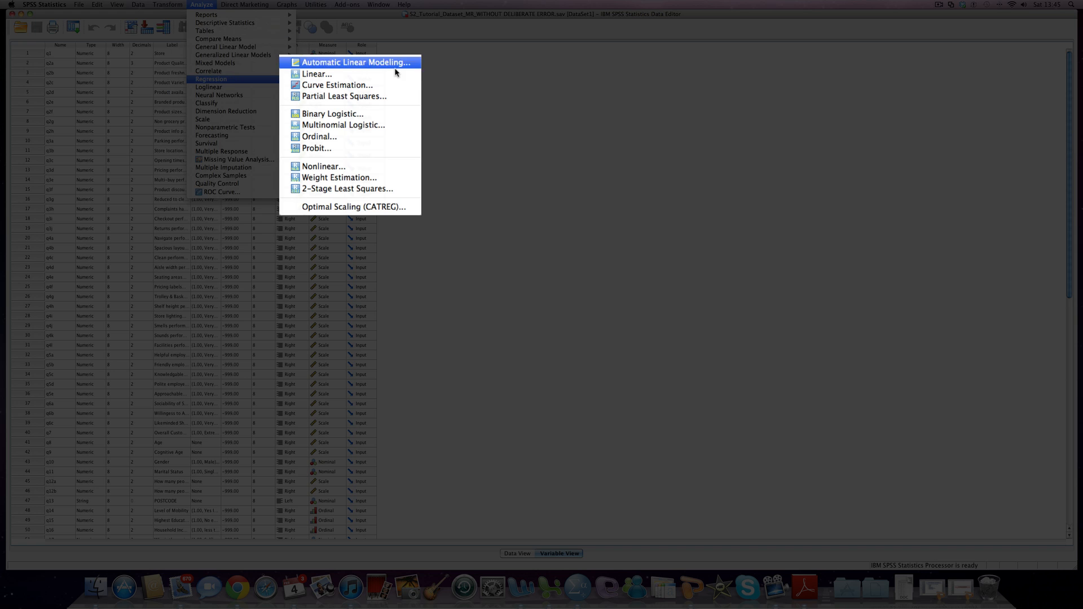
left_click(316, 73)
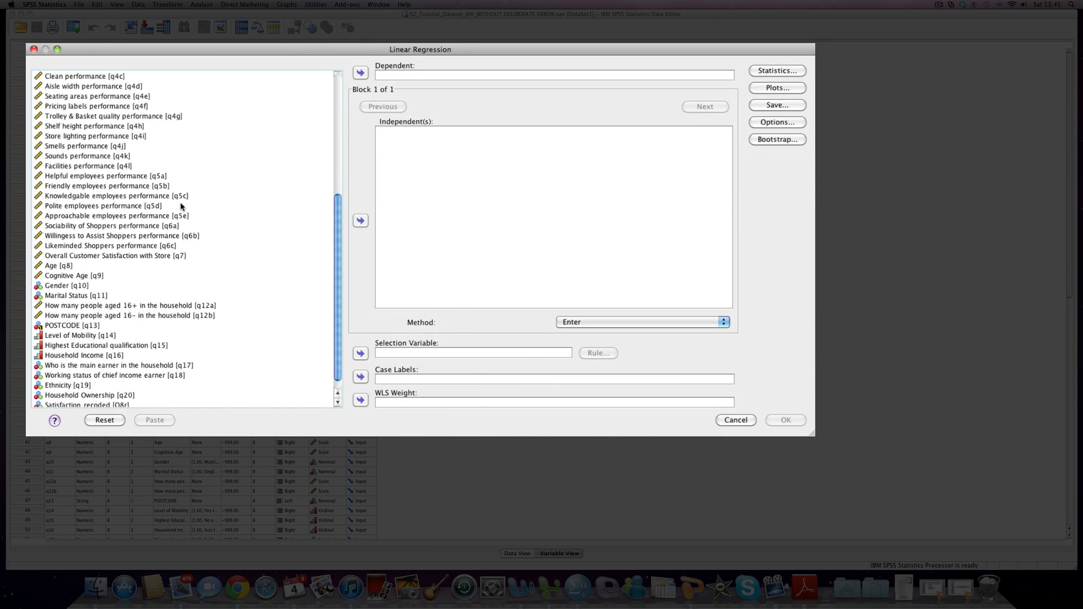
mouse_move(140, 257)
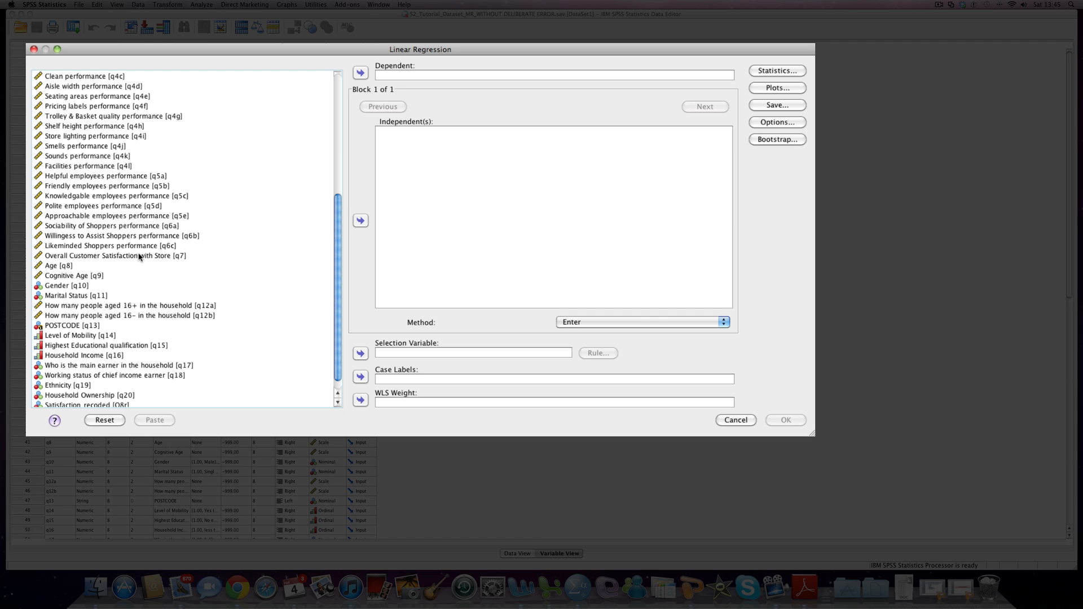
left_click(115, 255)
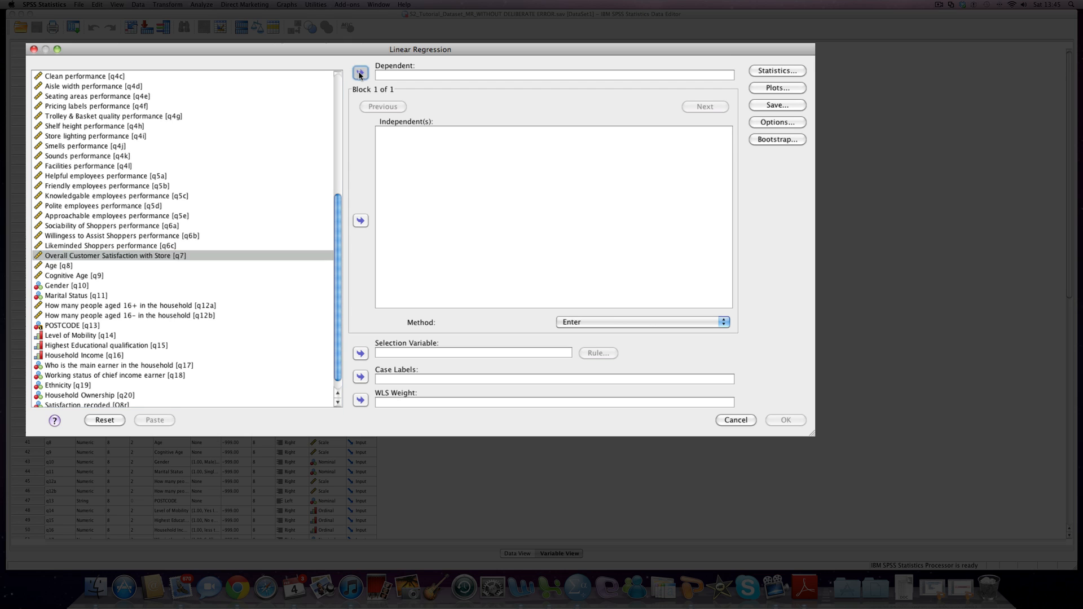
left_click(360, 72)
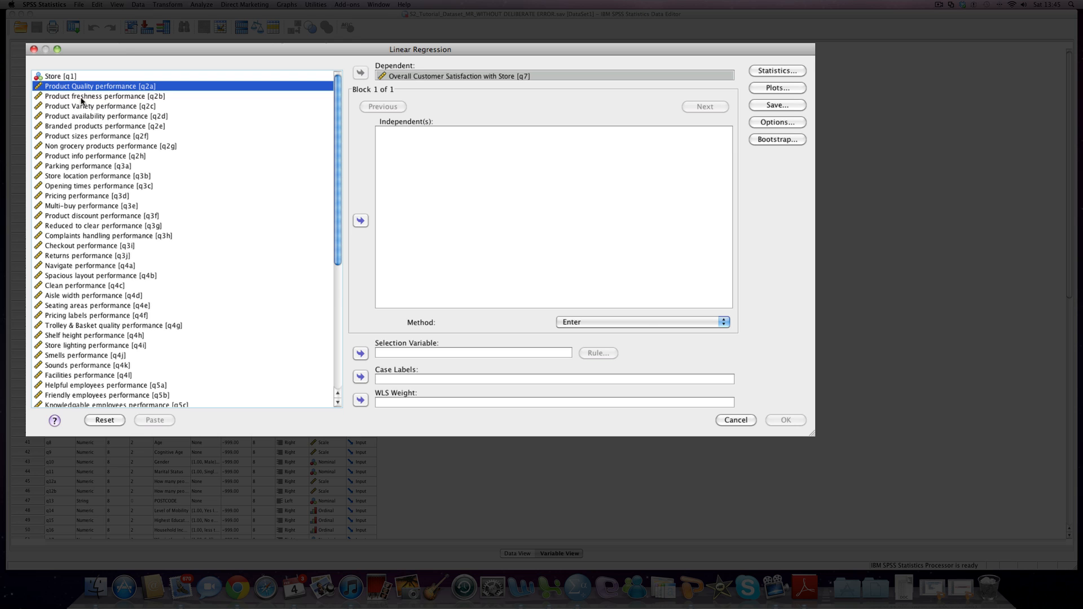
left_click(360, 219)
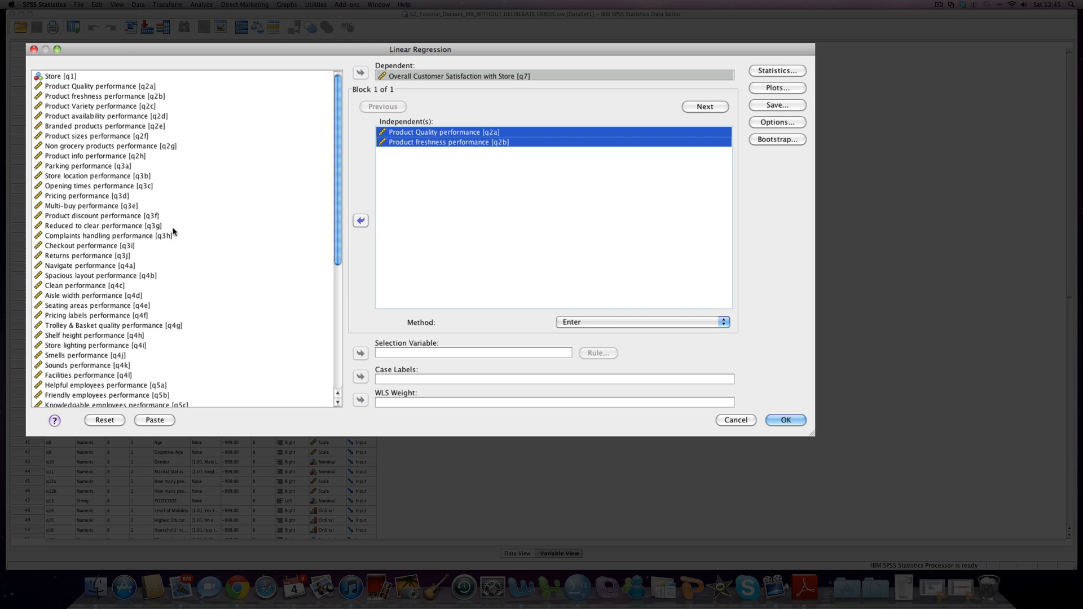
scroll("down", 3)
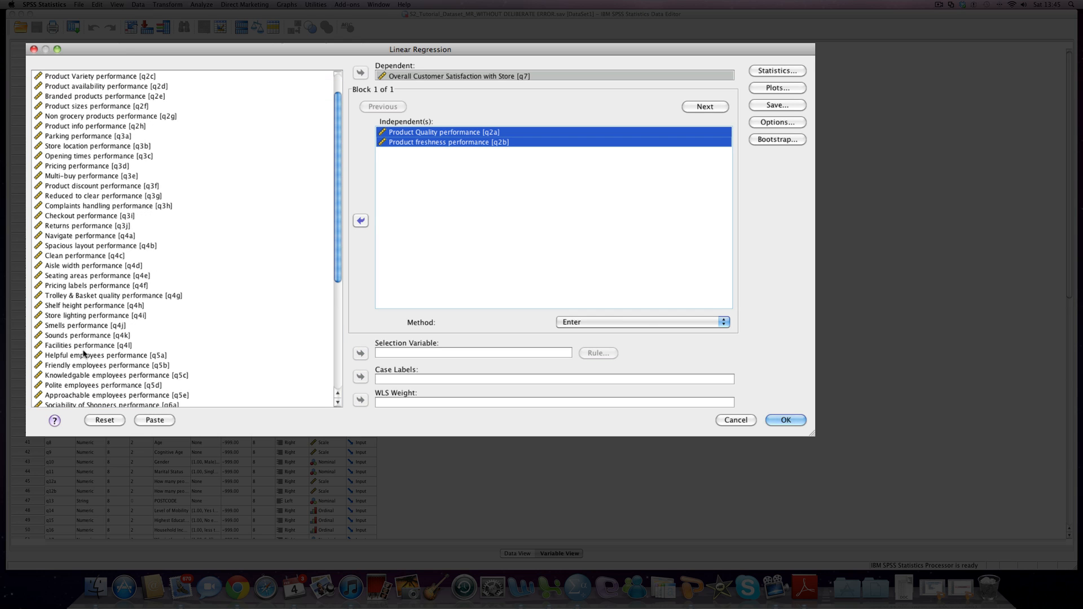
left_click(360, 220)
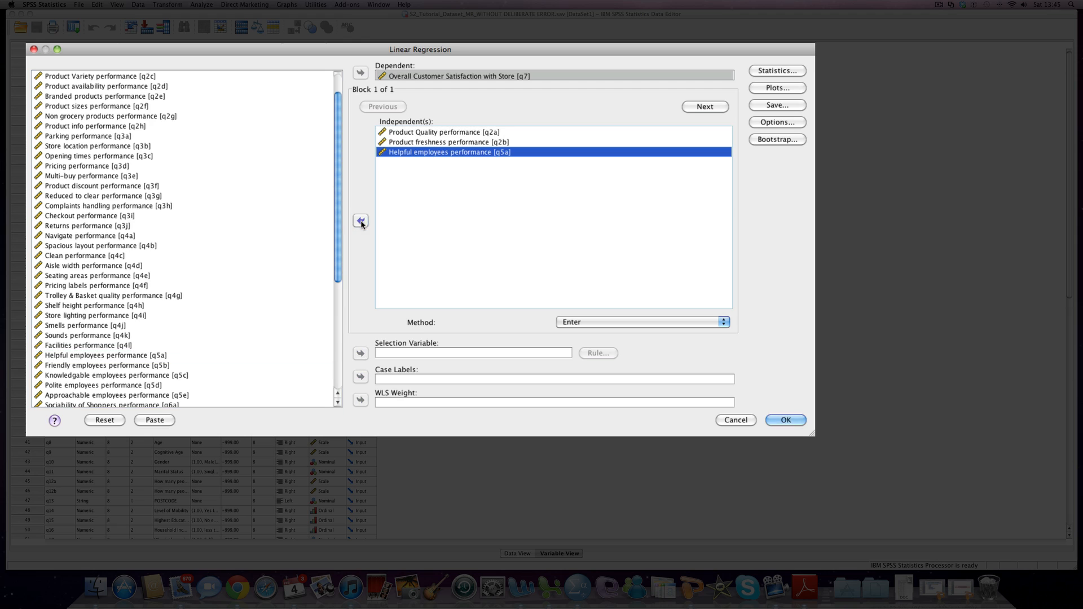
mouse_move(774, 183)
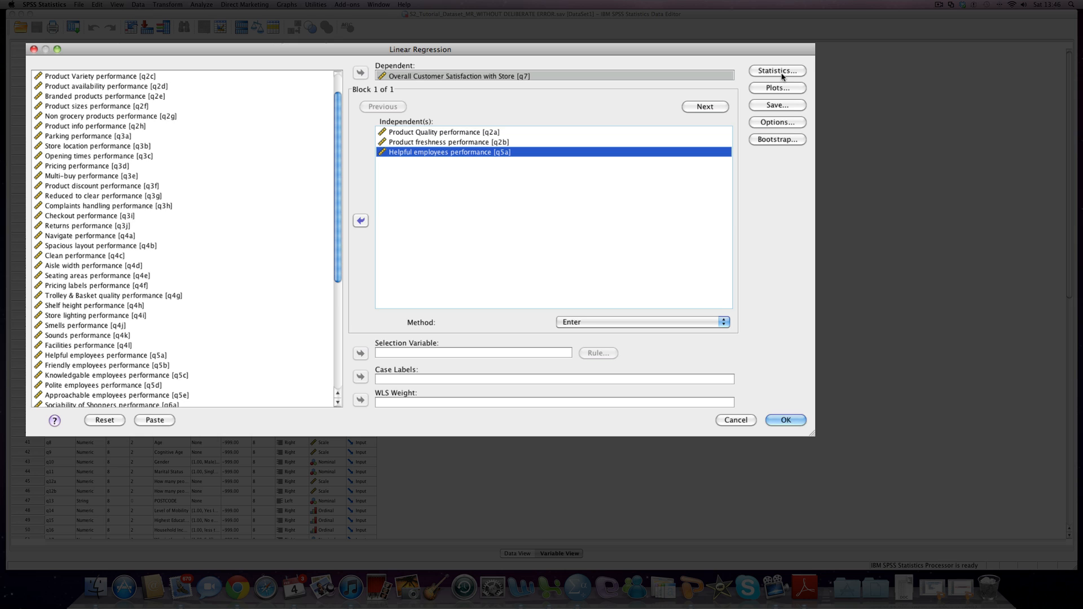
left_click(777, 71)
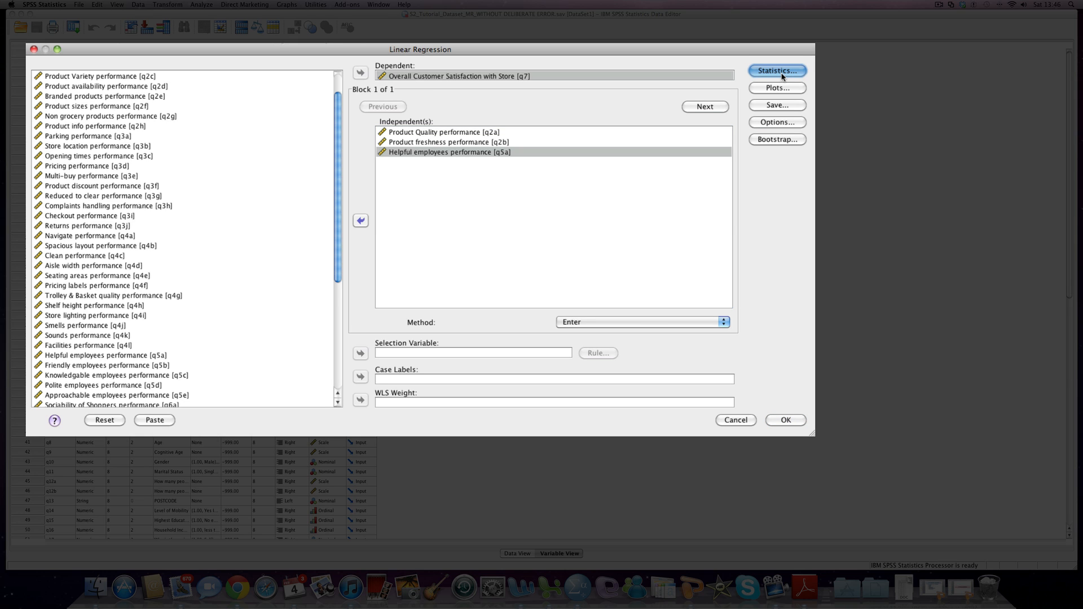
Step: Add a *ZRESID versus DEPENDNT scatterplot, a residual histogram and a normal probability plot
left_click(777, 71)
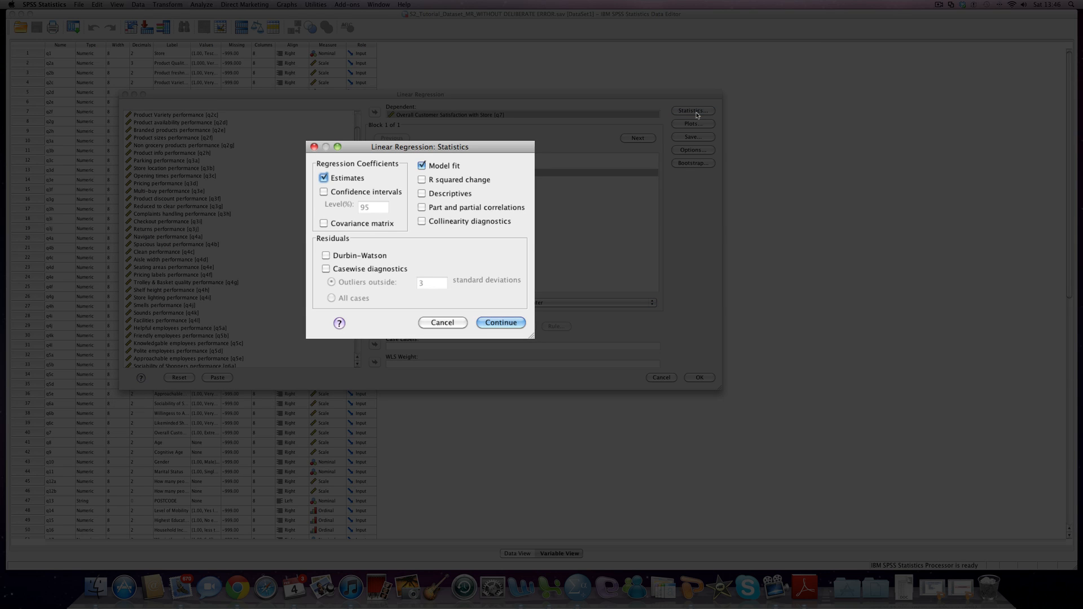
mouse_move(467, 216)
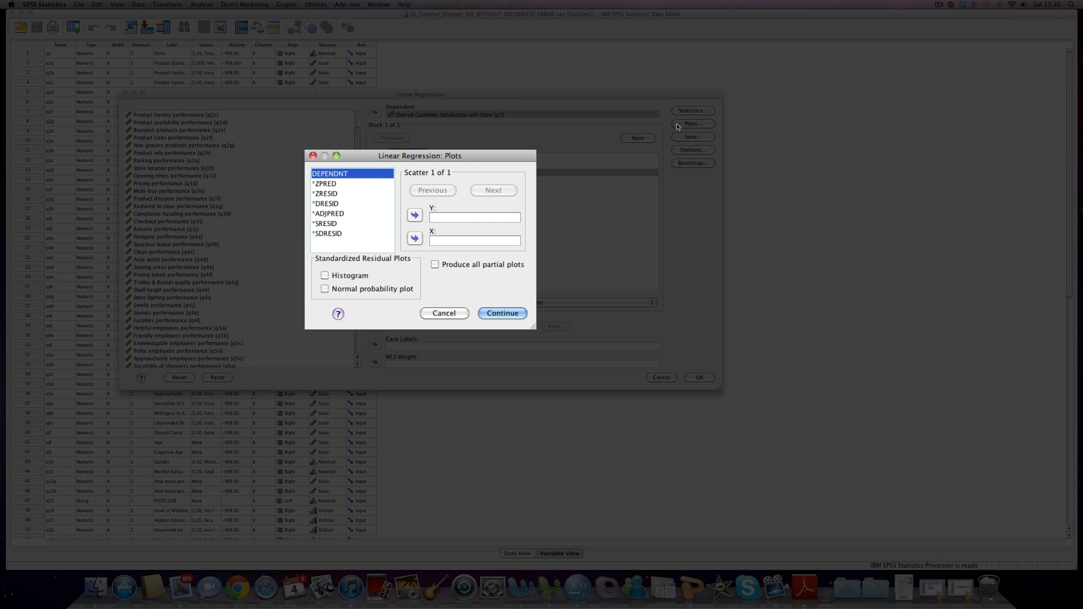
mouse_move(440, 232)
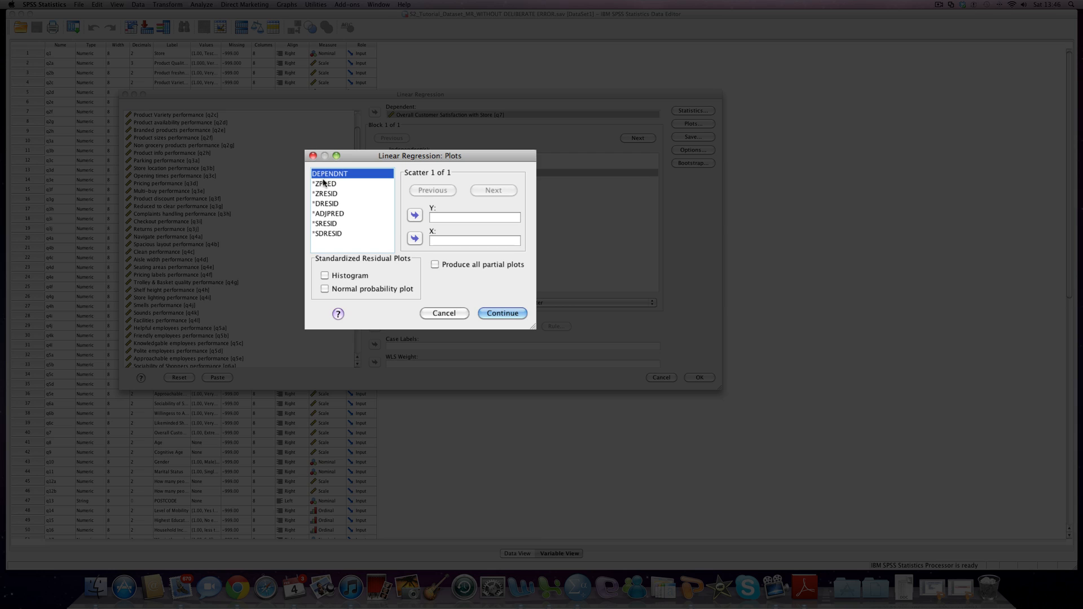
mouse_move(325, 209)
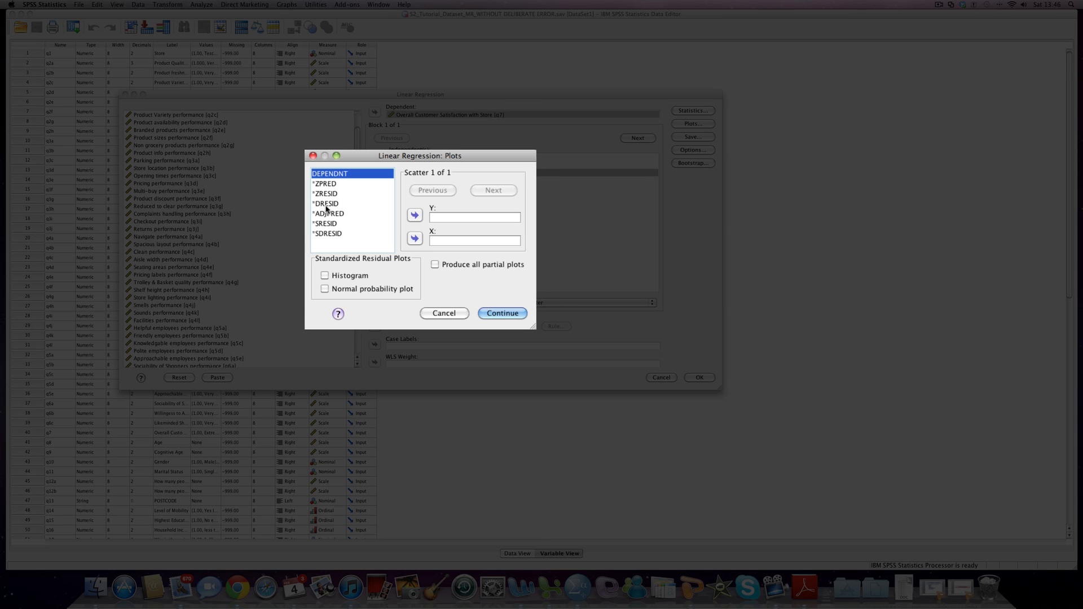
left_click(326, 194)
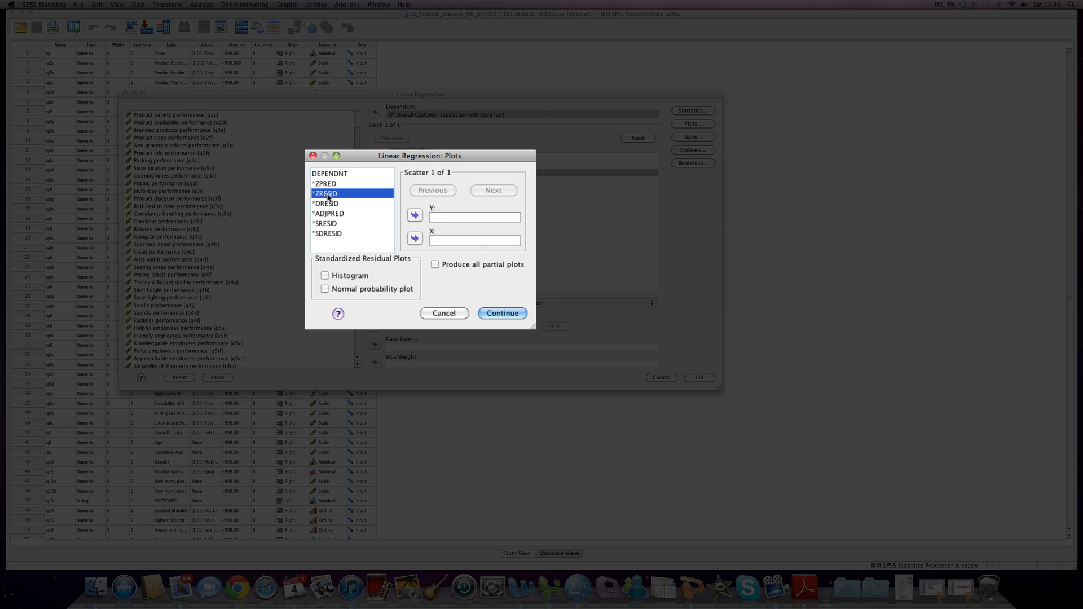
left_click(415, 215)
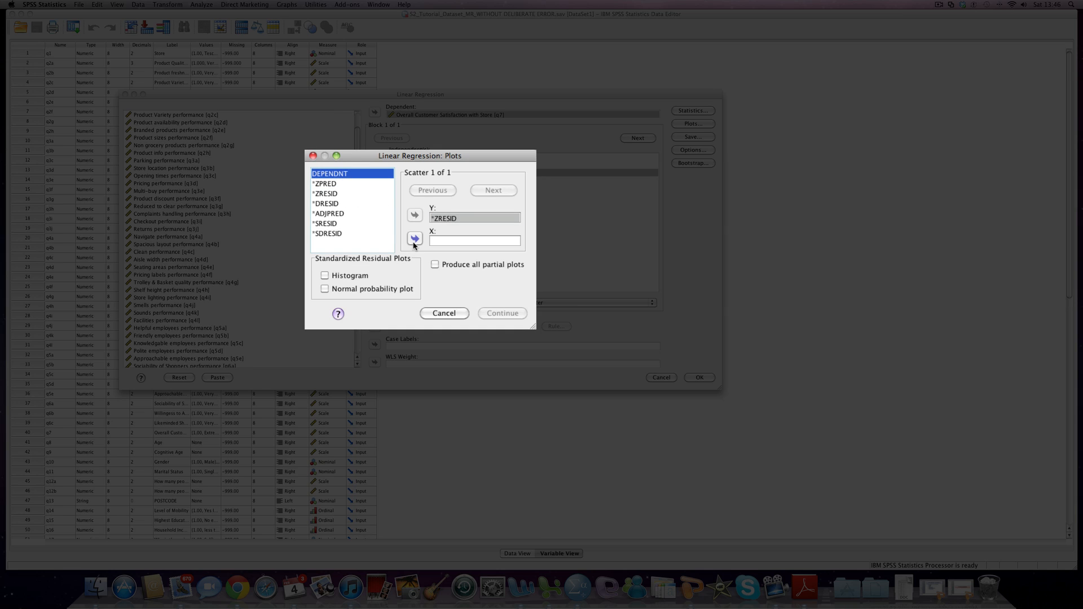
left_click(414, 238)
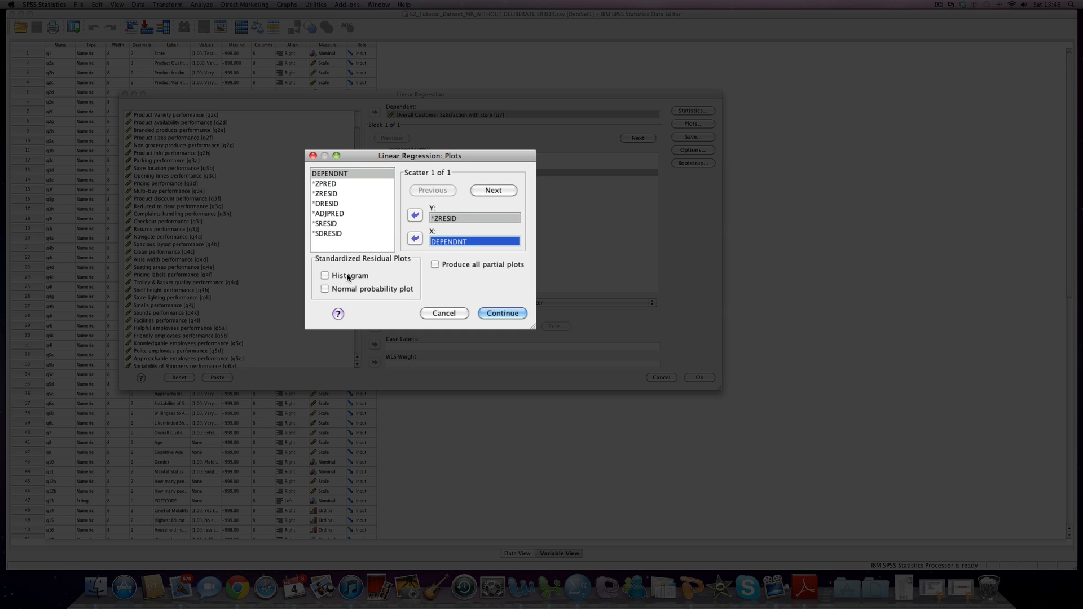
left_click(325, 274)
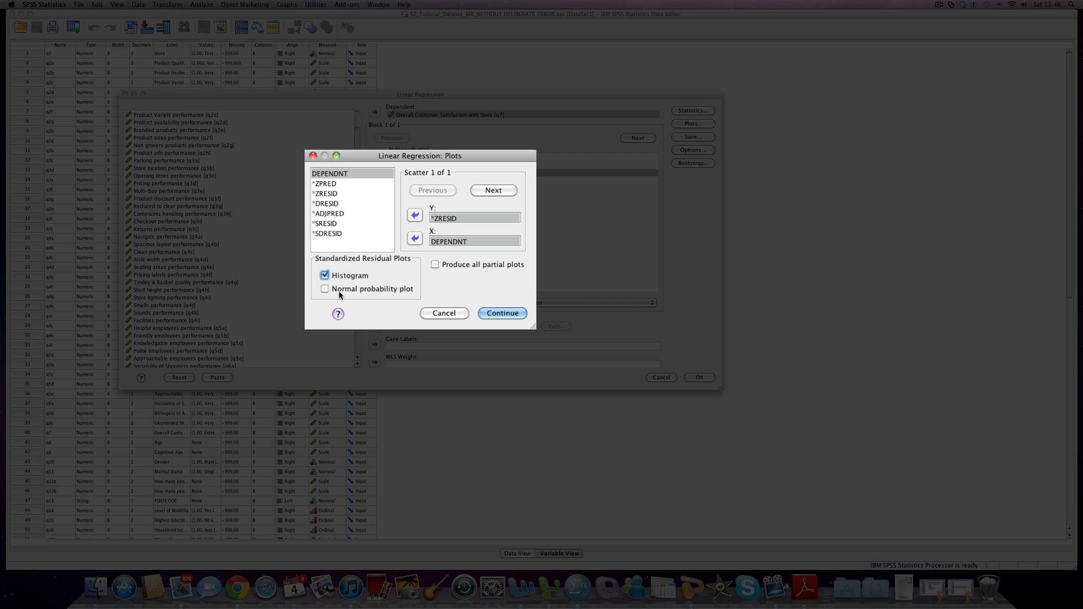
left_click(325, 289)
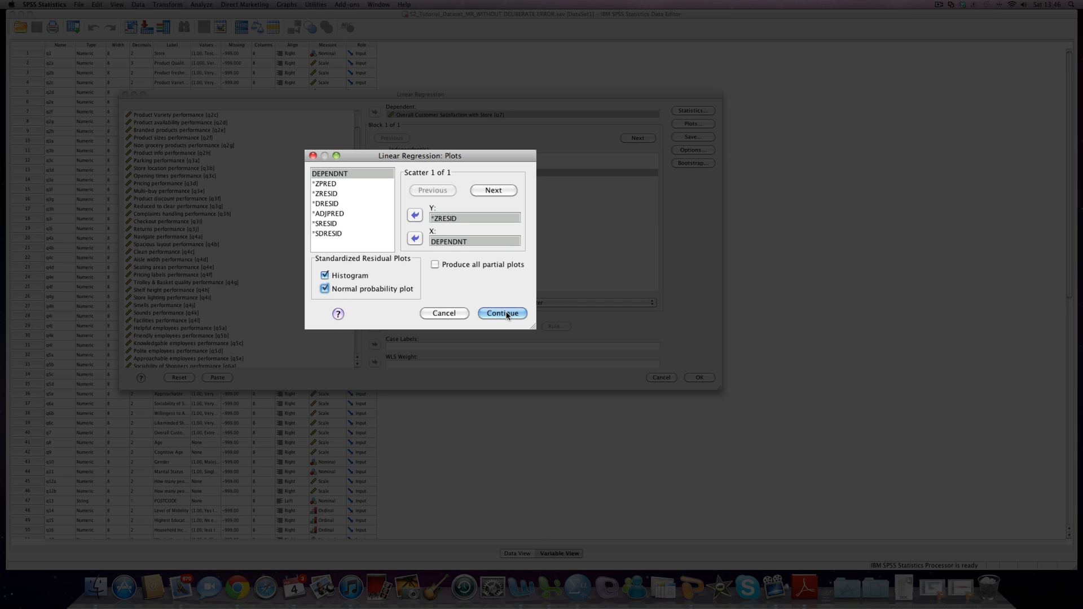
left_click(503, 313)
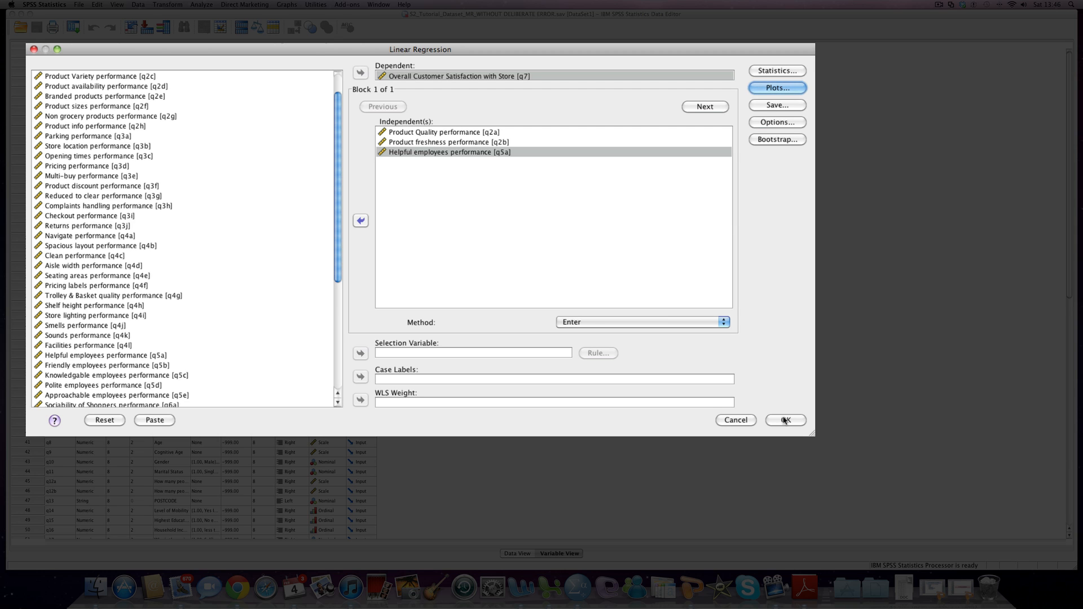
Step: Run the regression and select the residual scatterplot and normal P-P plot in the output
left_click(785, 420)
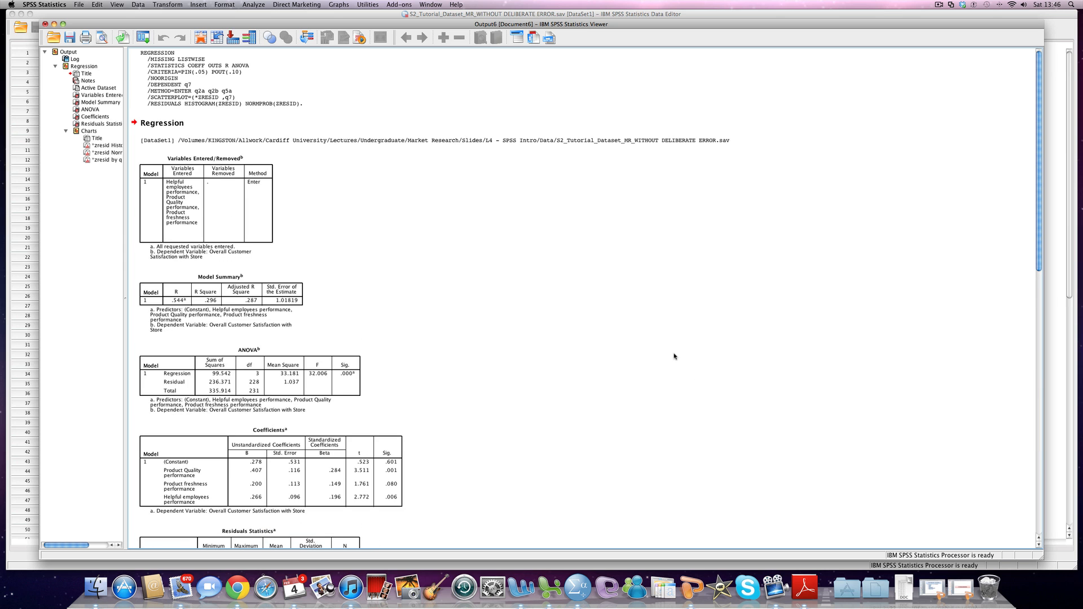
scroll("down", 3)
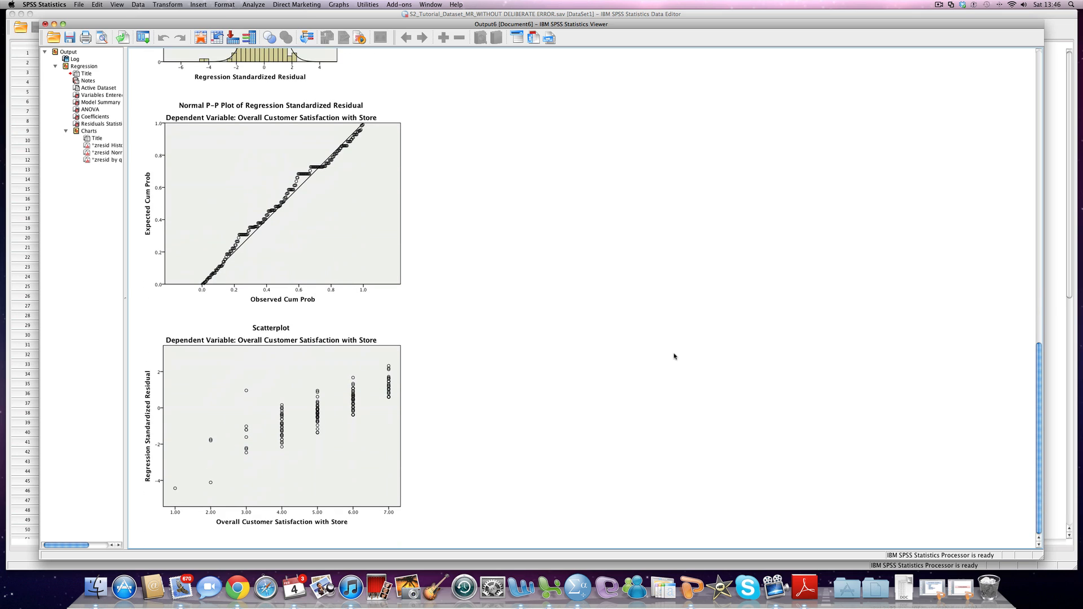
left_click(215, 330)
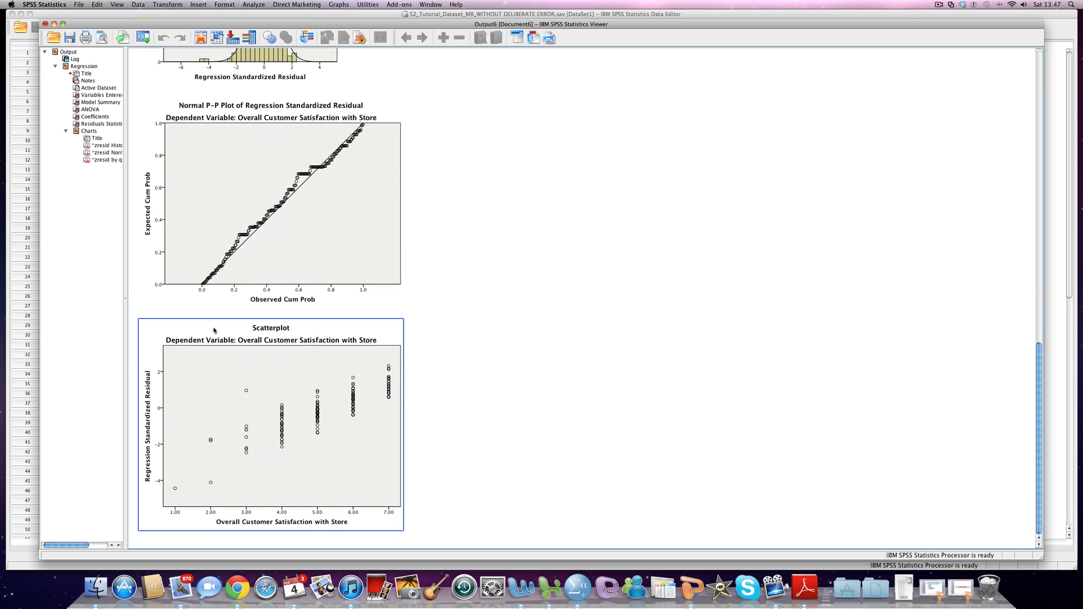
left_click(276, 207)
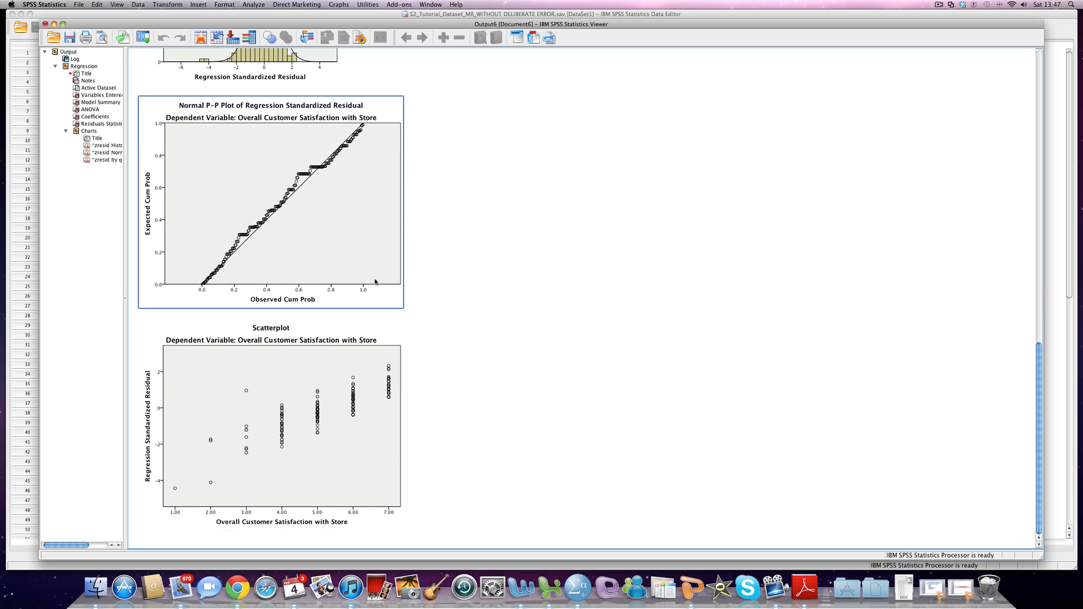
mouse_move(453, 313)
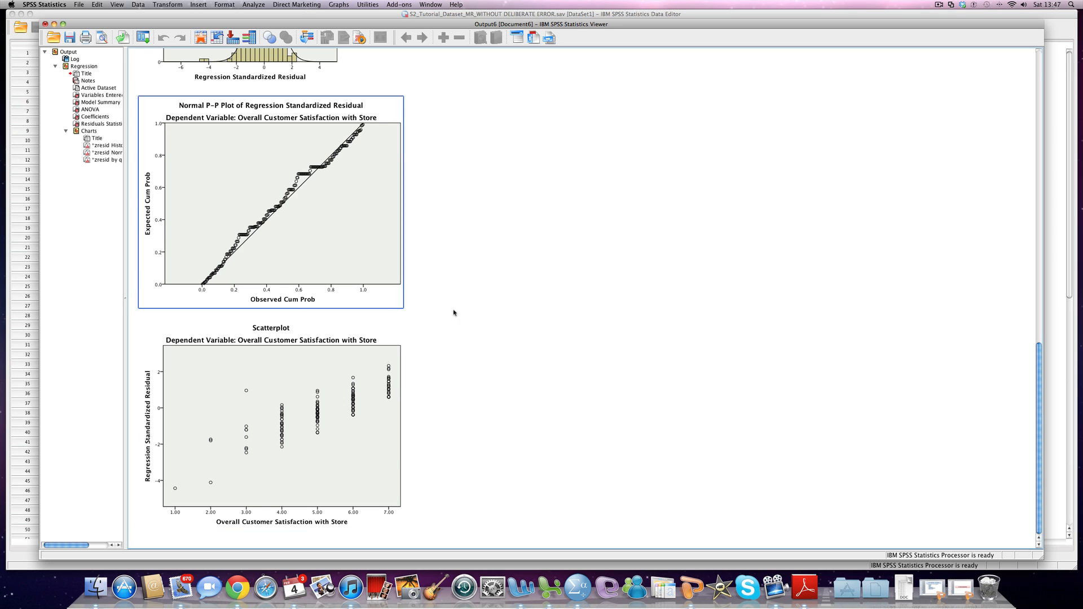
mouse_move(294, 233)
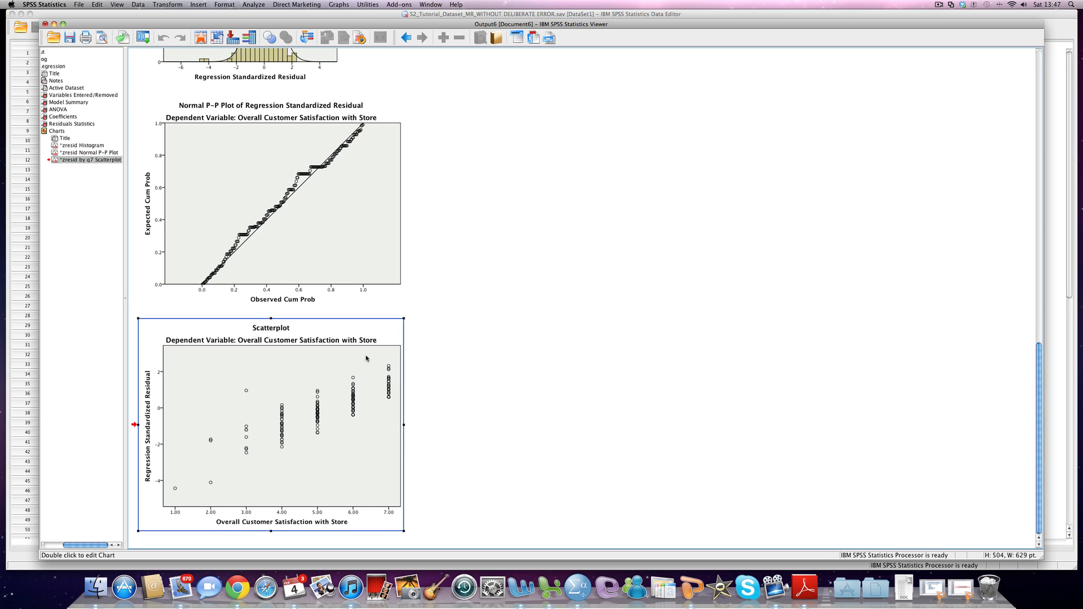
mouse_move(255, 447)
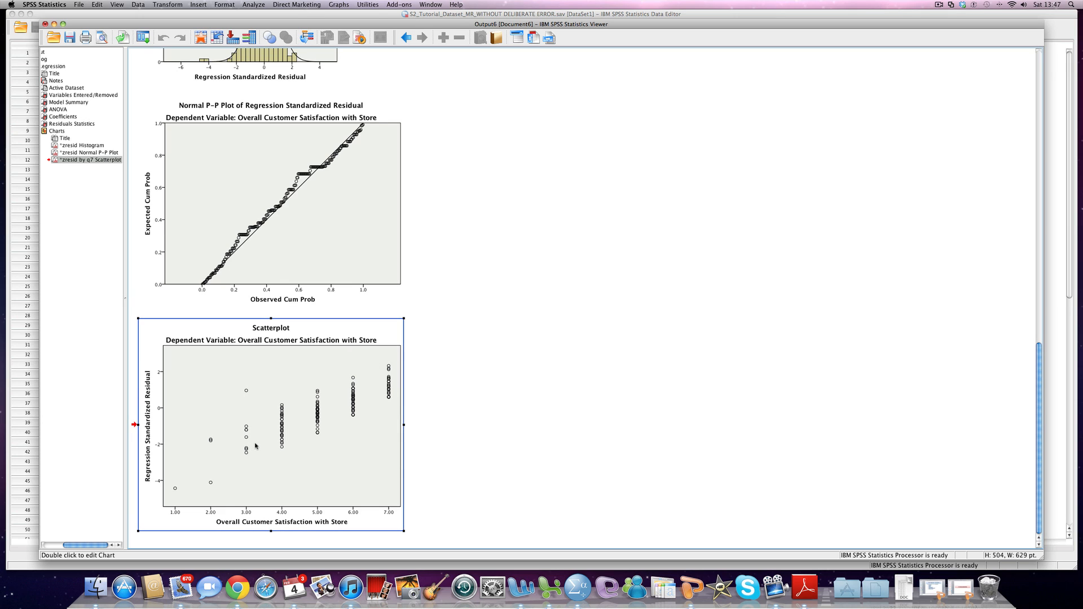
mouse_move(391, 409)
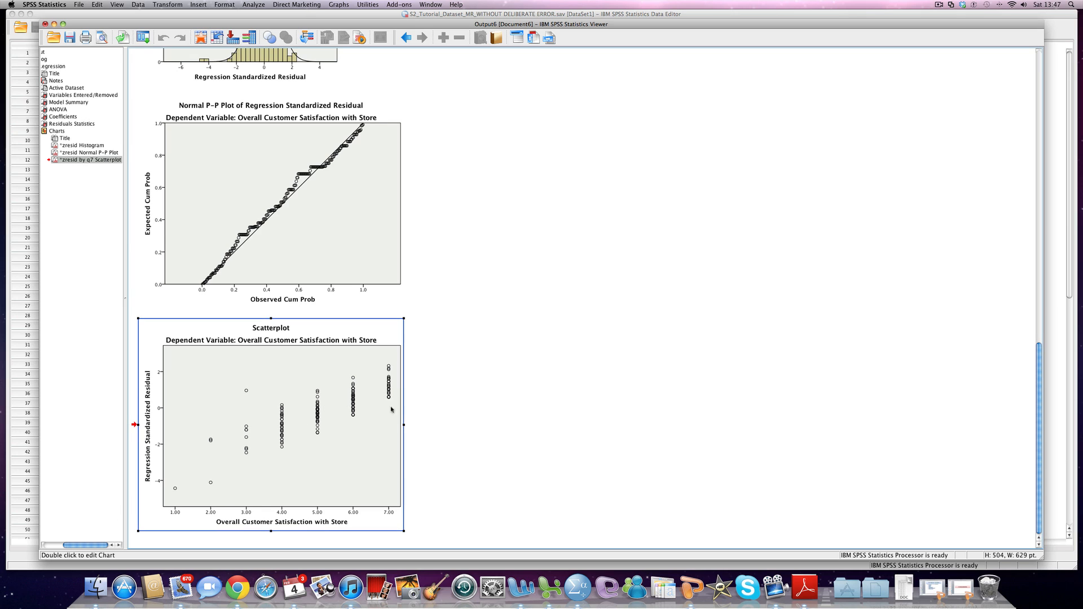
mouse_move(264, 442)
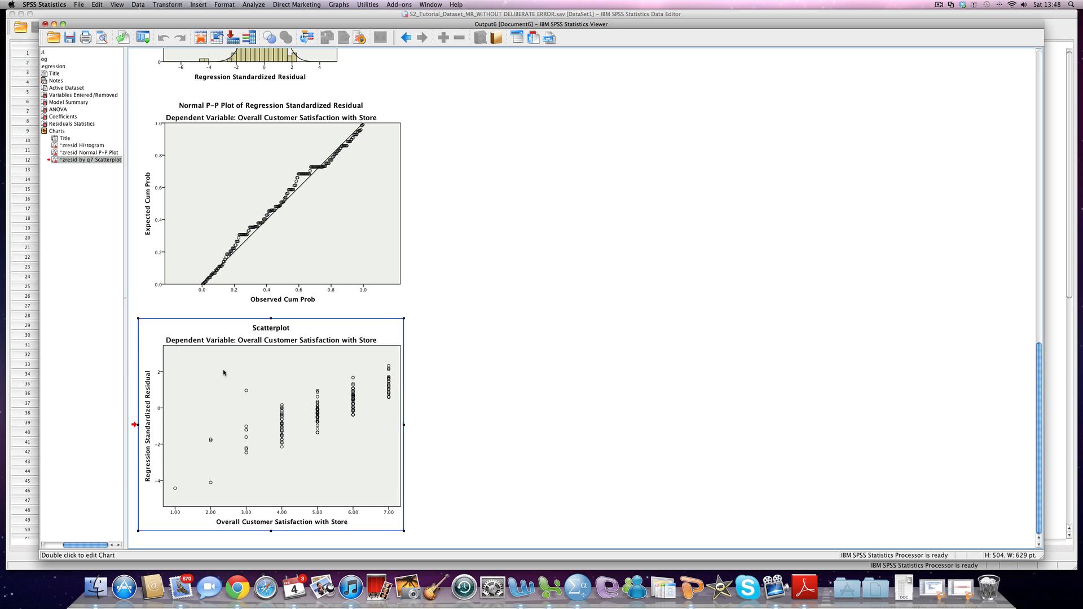
mouse_move(223, 369)
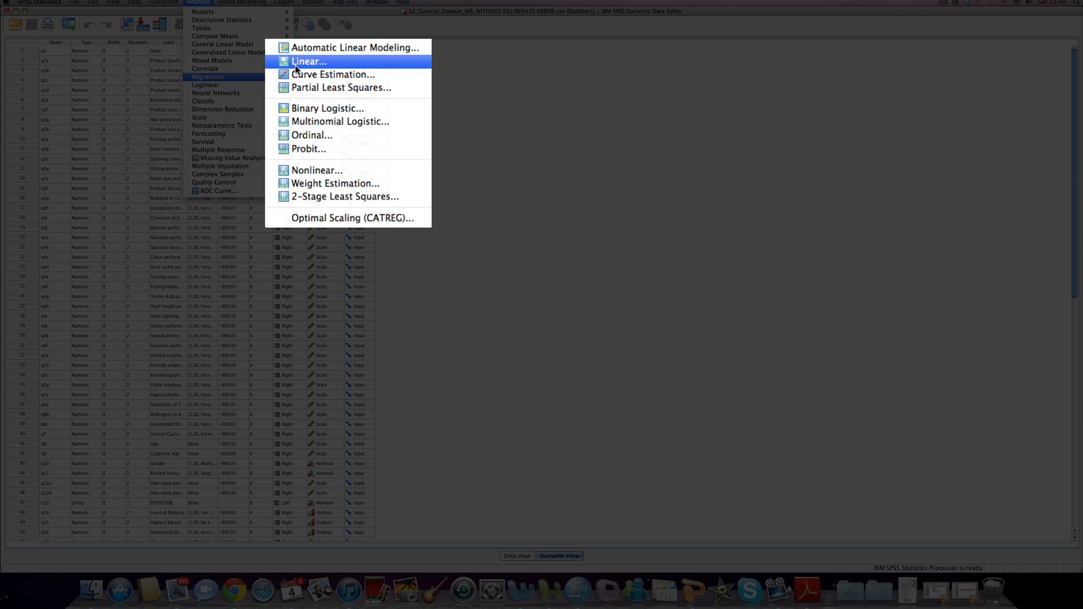
Step: Rerun the linear regression with Collinearity diagnostics enabled in Statistics
left_click(310, 62)
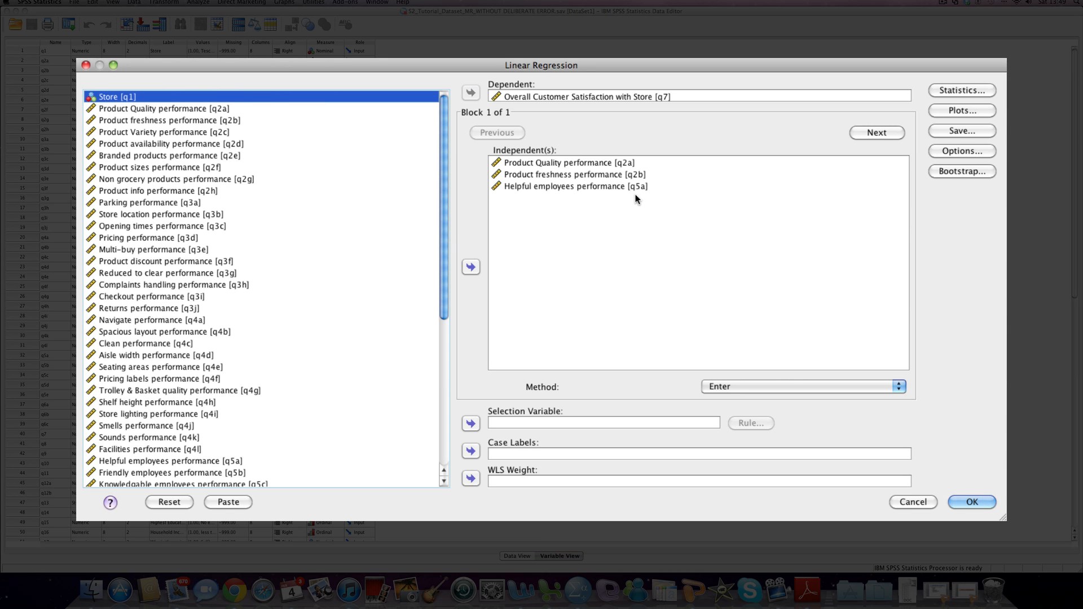
mouse_move(546, 139)
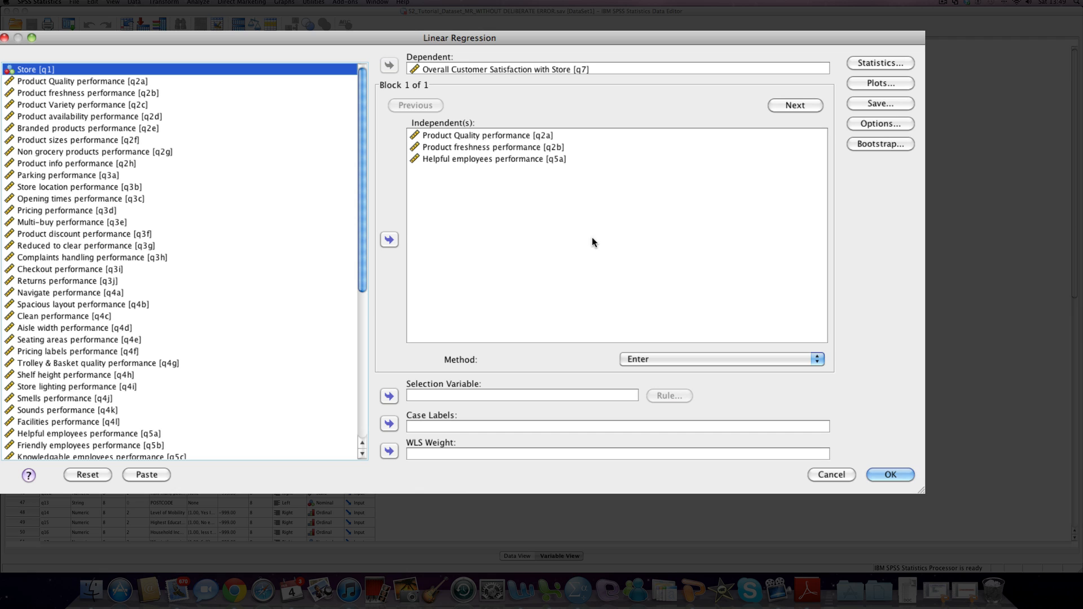
left_click(879, 63)
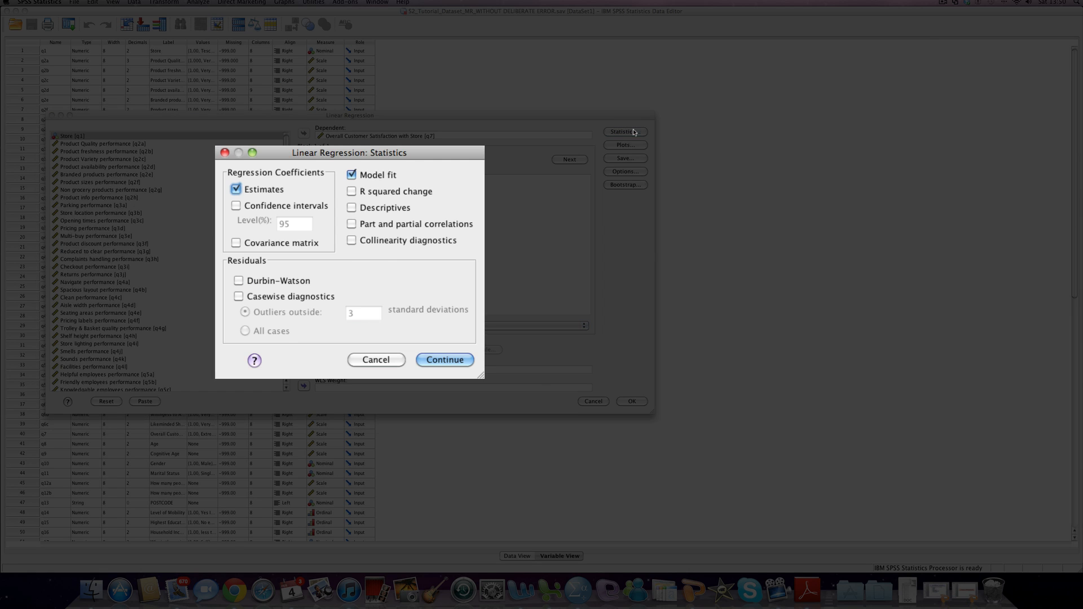
mouse_move(411, 257)
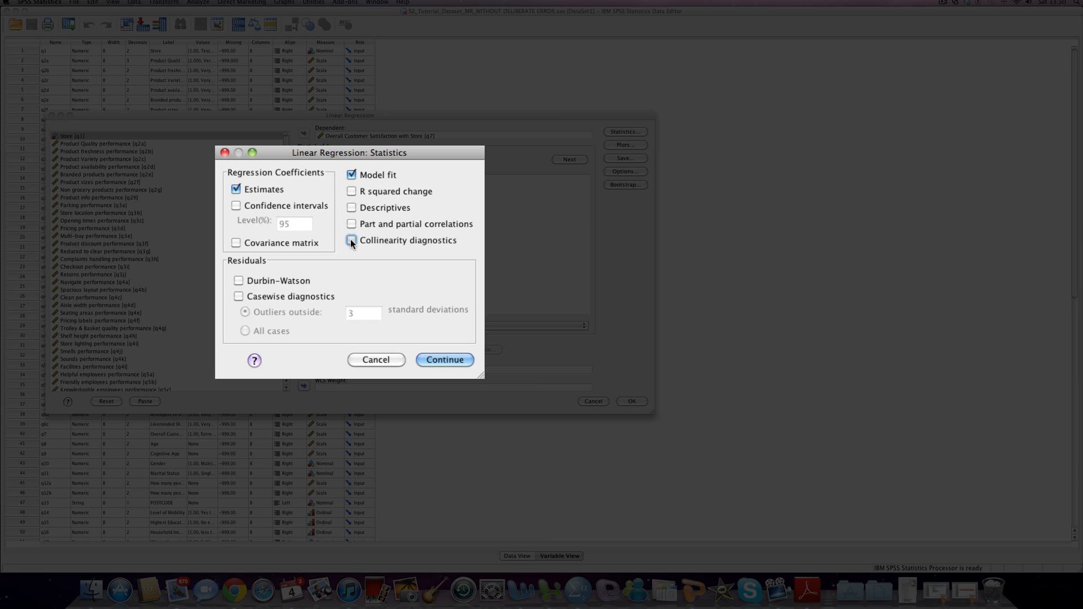
left_click(351, 240)
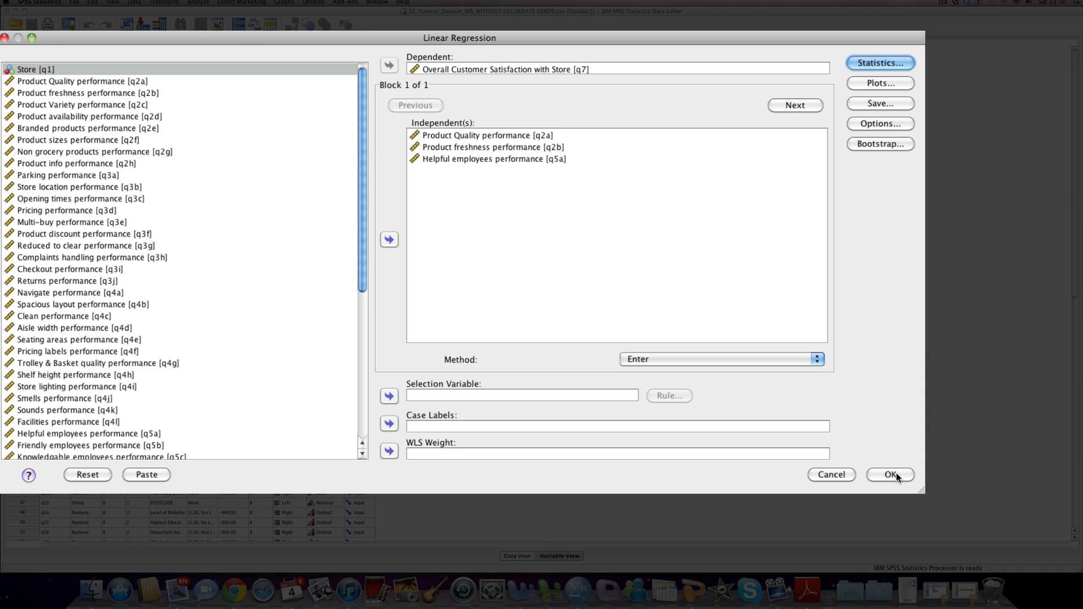
left_click(890, 474)
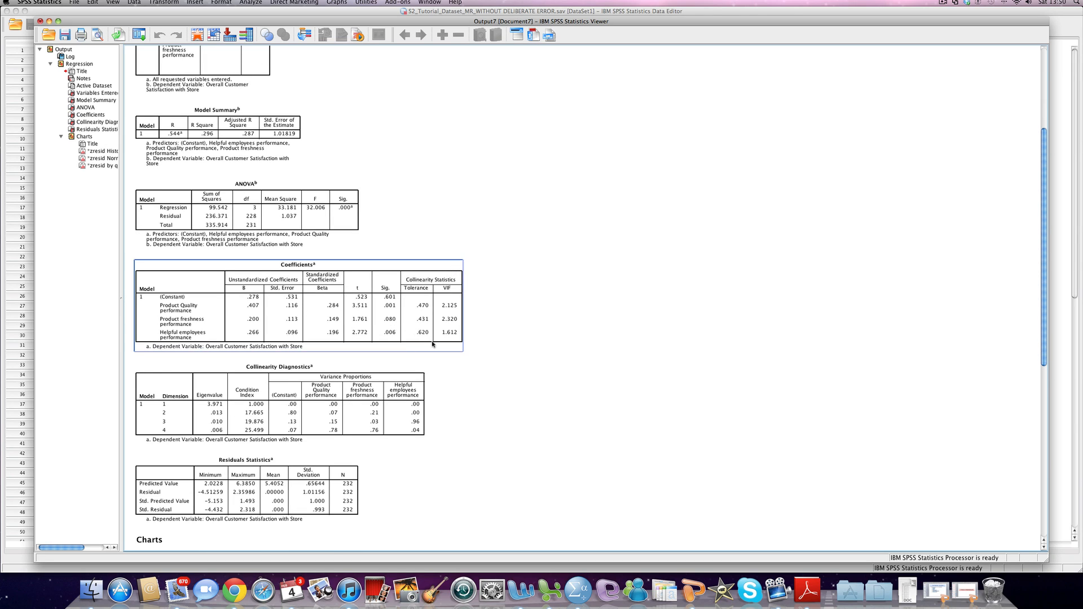
Step: Inspect the VIF values in Coefficients and the Collinearity Diagnostics table in the Viewer
left_click(479, 358)
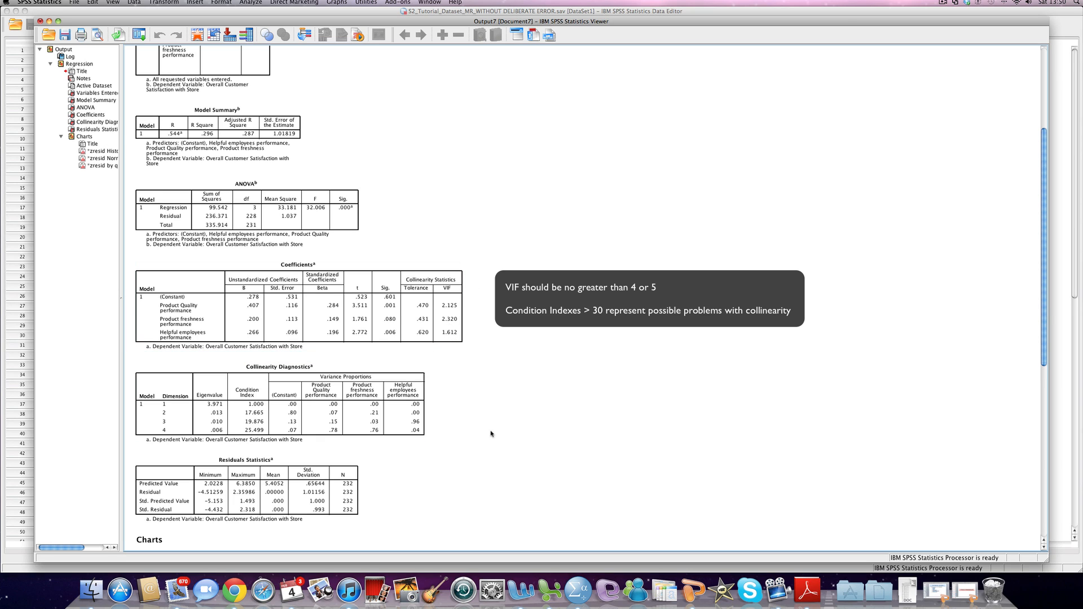
left_click(316, 413)
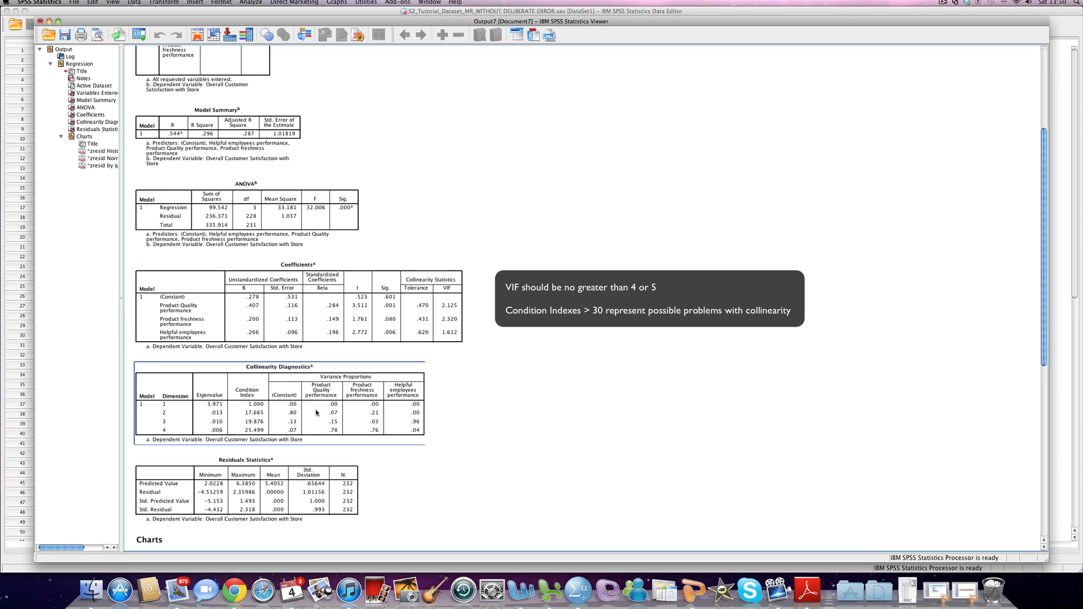
left_click(584, 365)
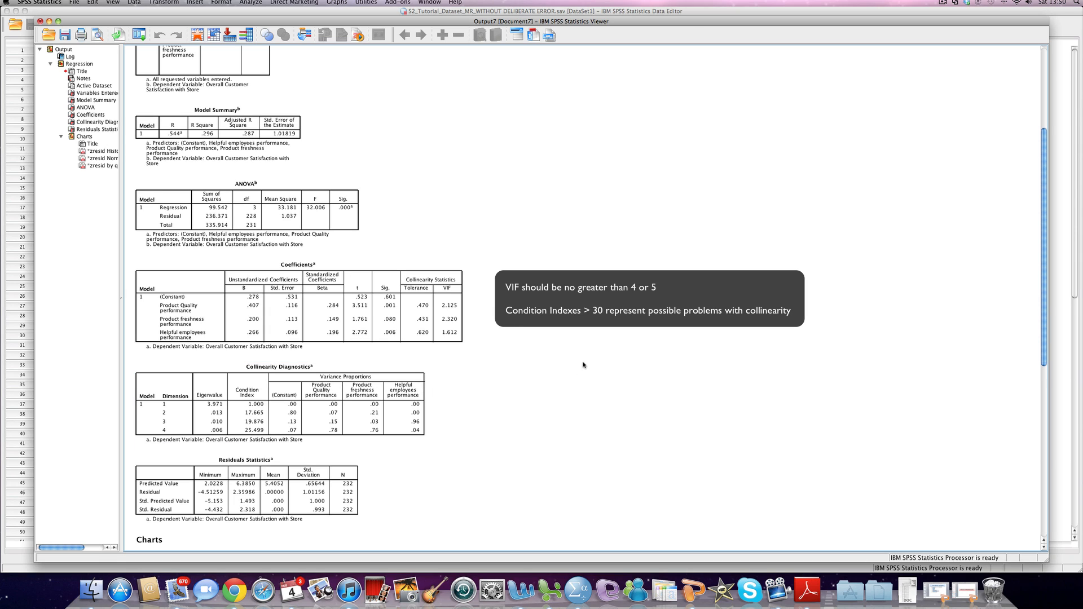
mouse_move(493, 338)
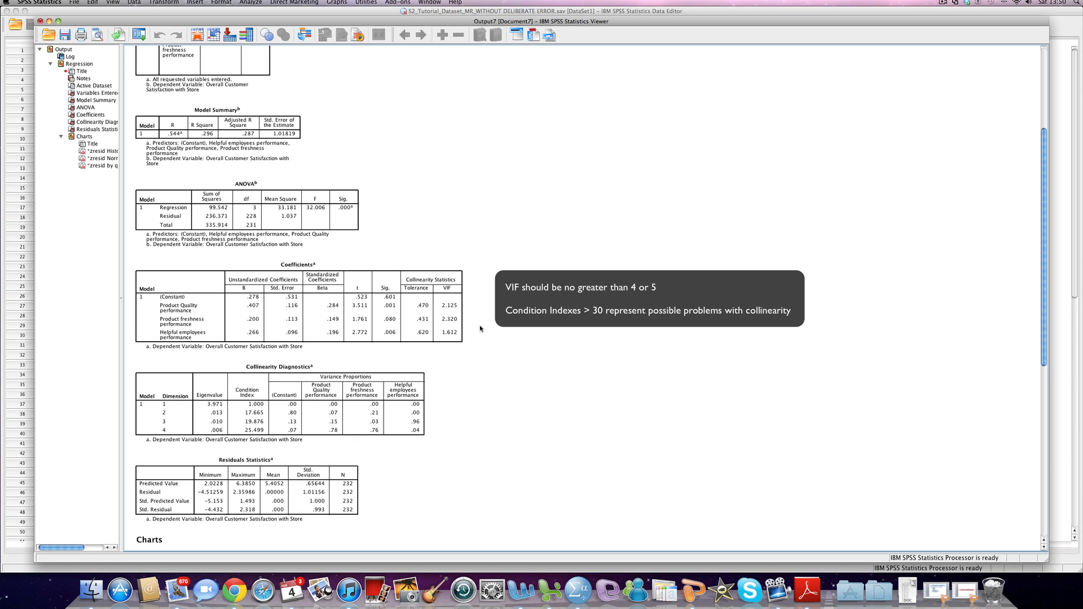
mouse_move(481, 329)
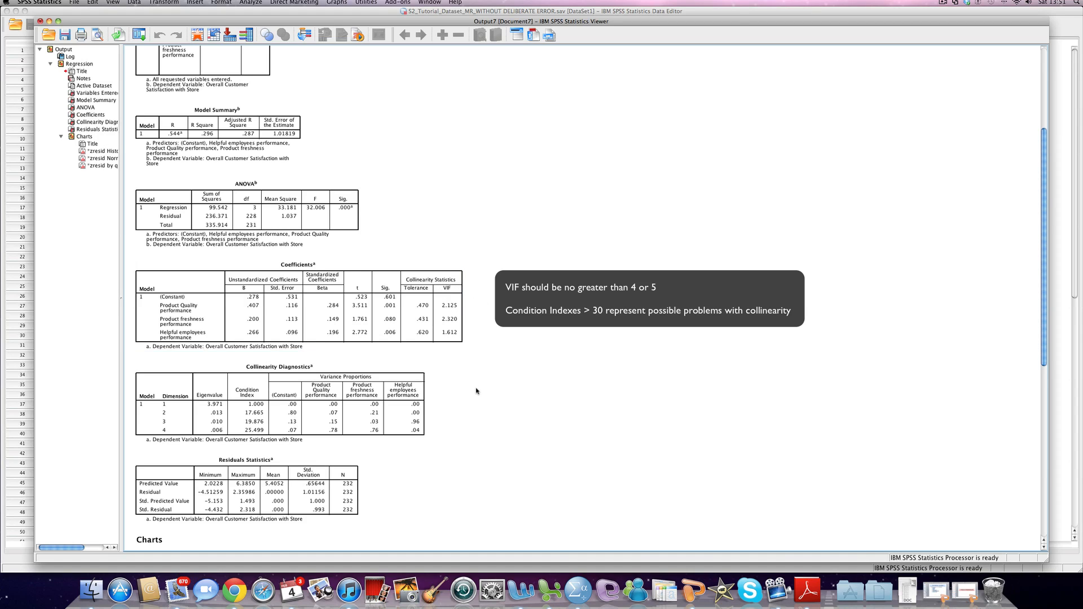
scroll("down", 3)
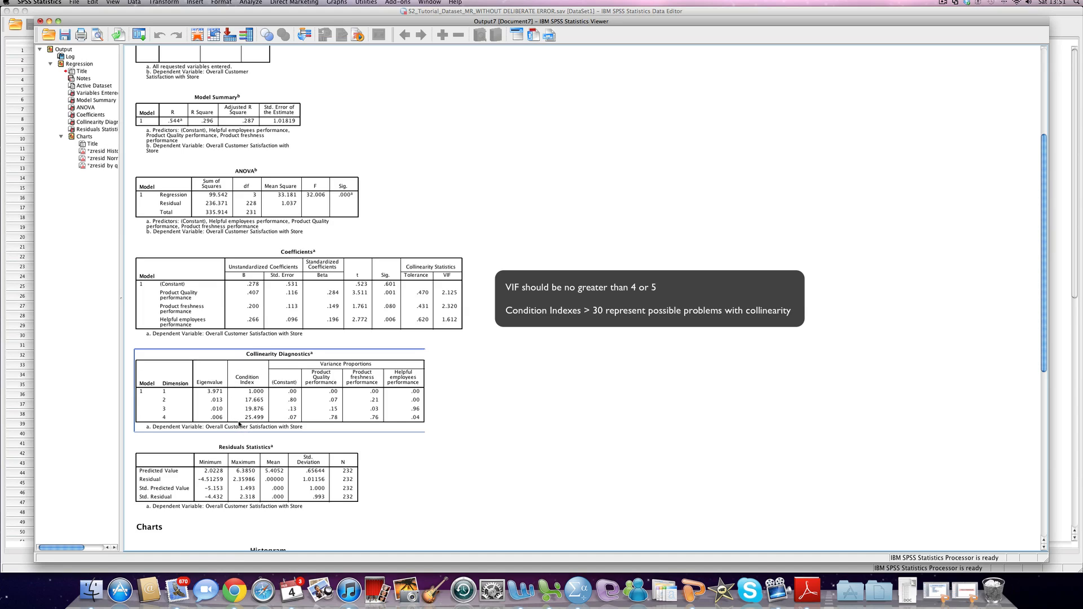
mouse_move(335, 415)
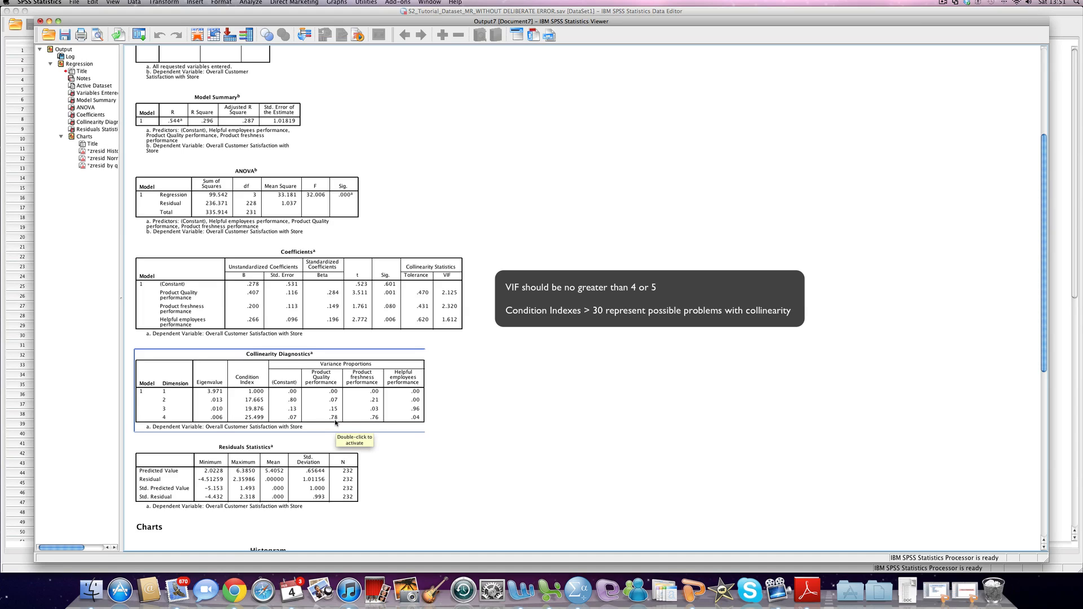
mouse_move(398, 421)
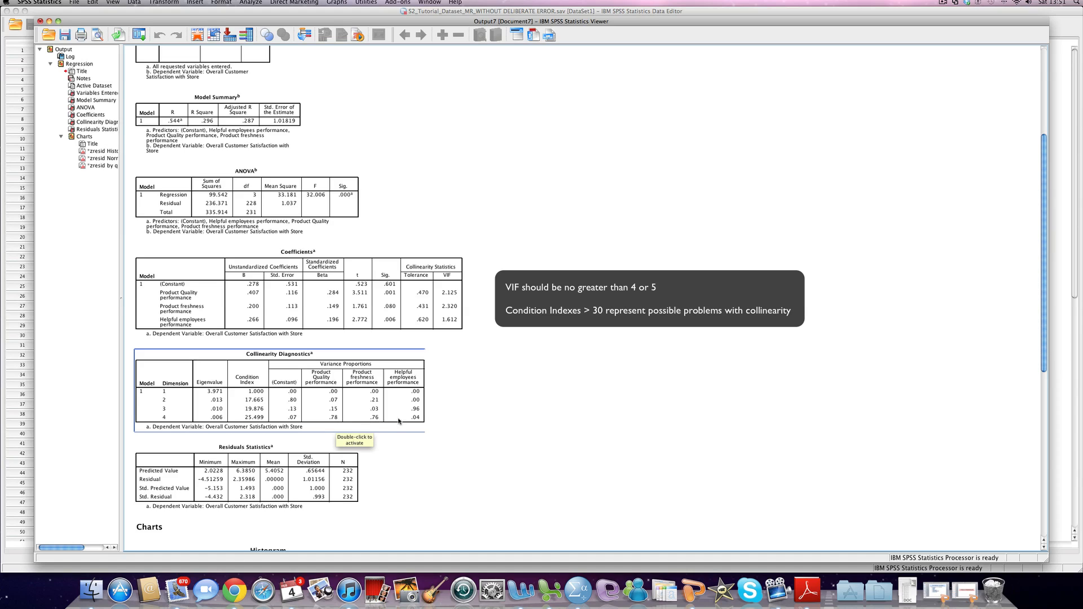
mouse_move(498, 417)
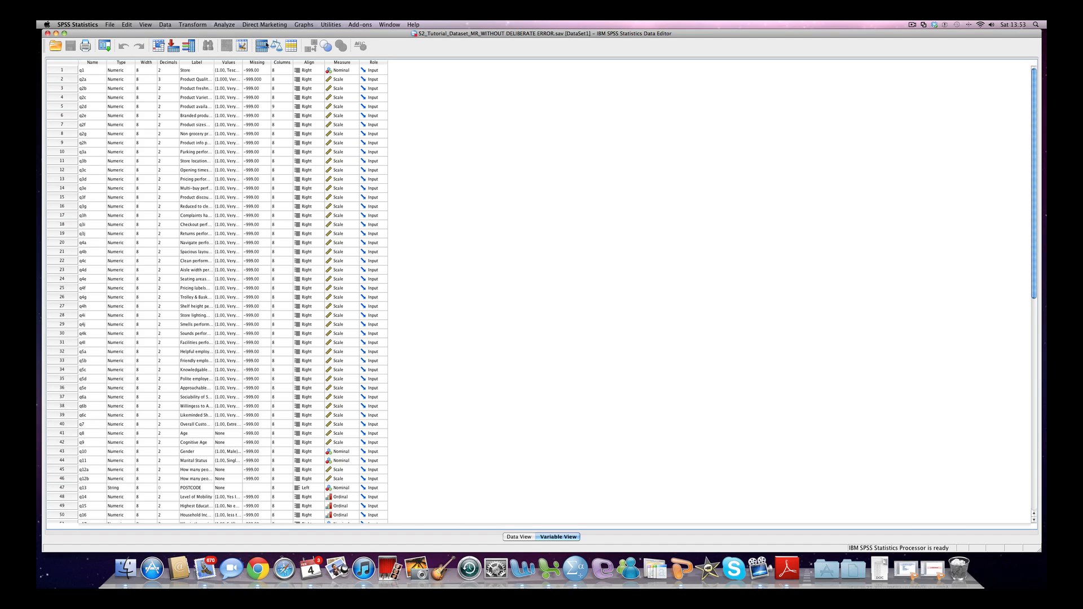
Step: Rerun the regression with casewise diagnostics for outliers outside 2 standard deviations
left_click(224, 24)
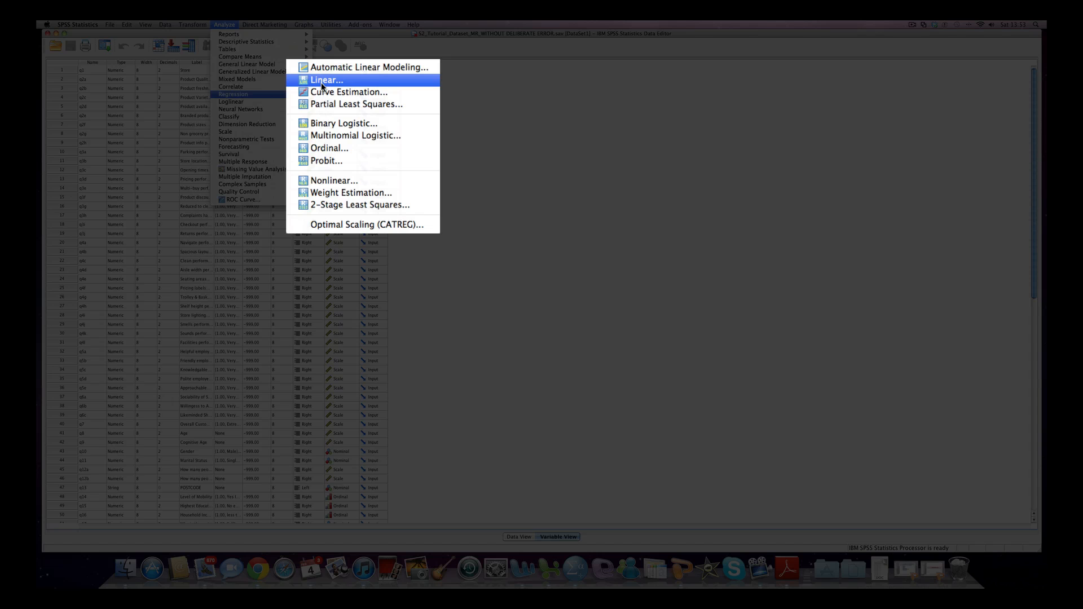
left_click(327, 80)
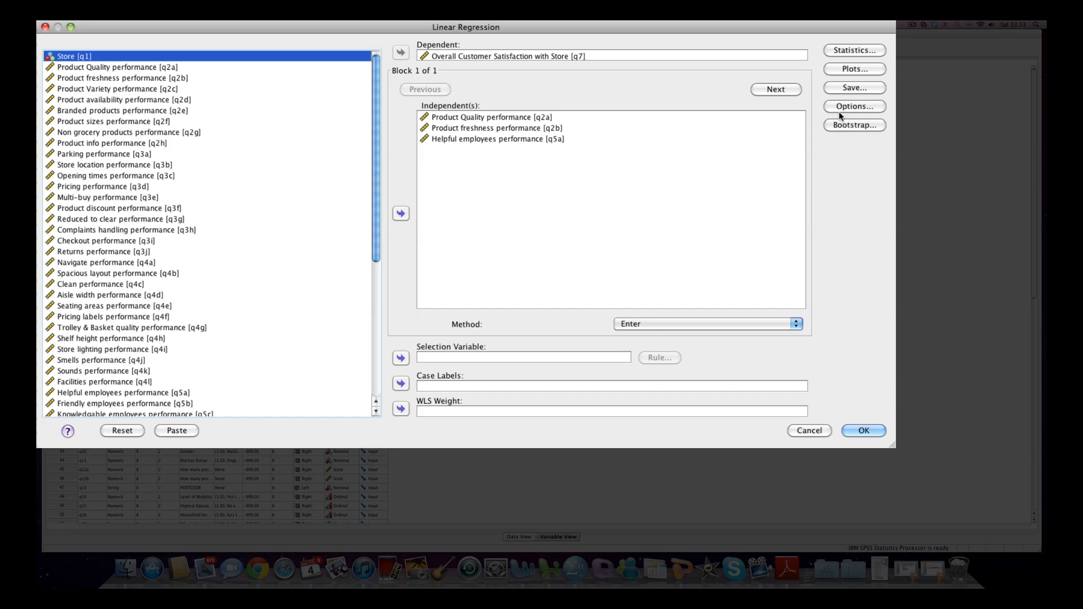
left_click(854, 50)
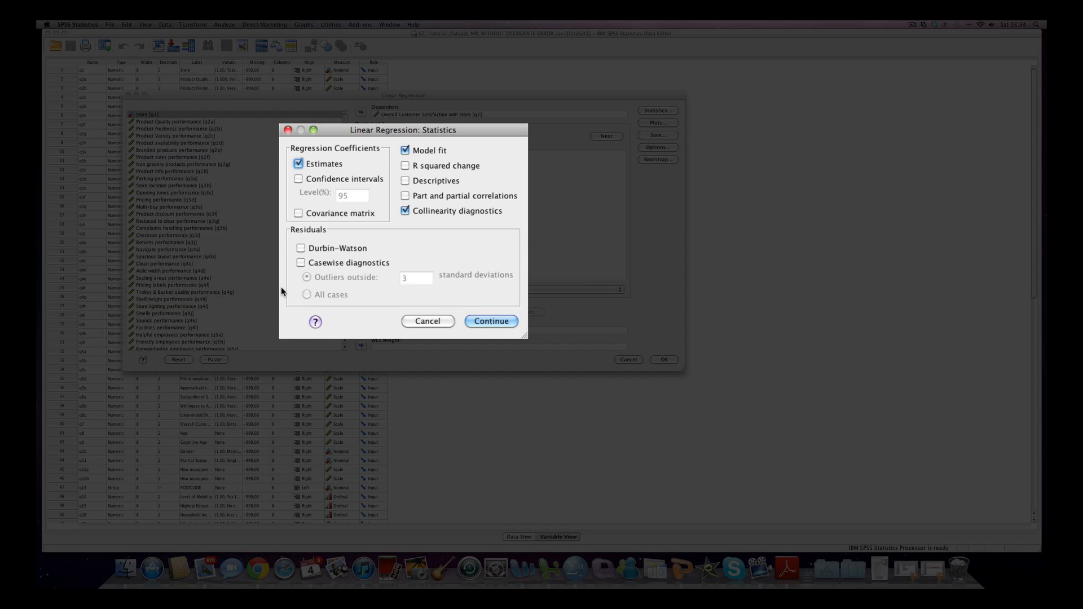
left_click(300, 263)
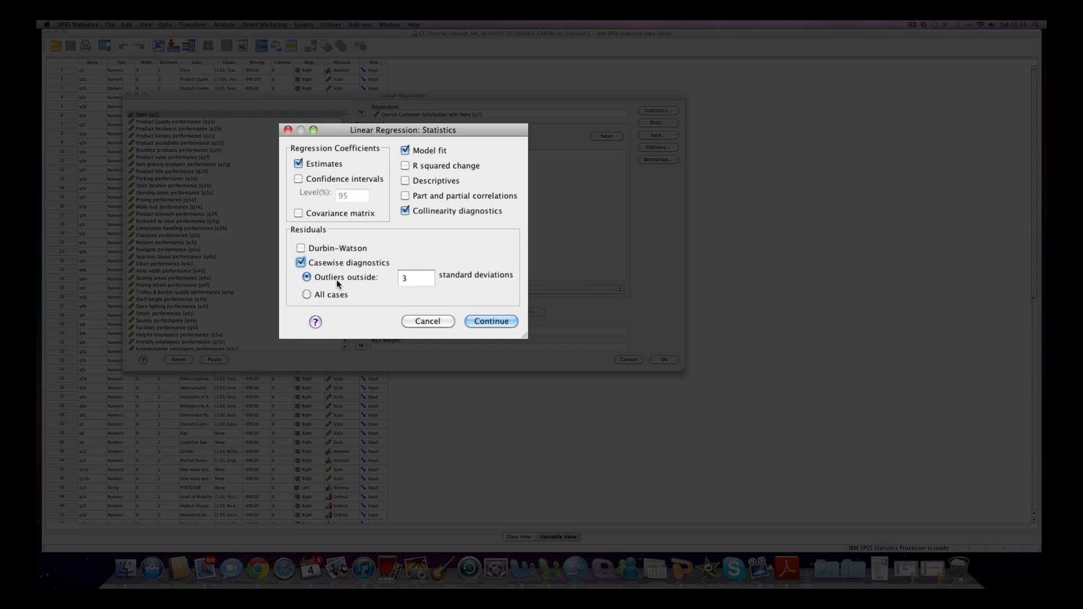
type("2")
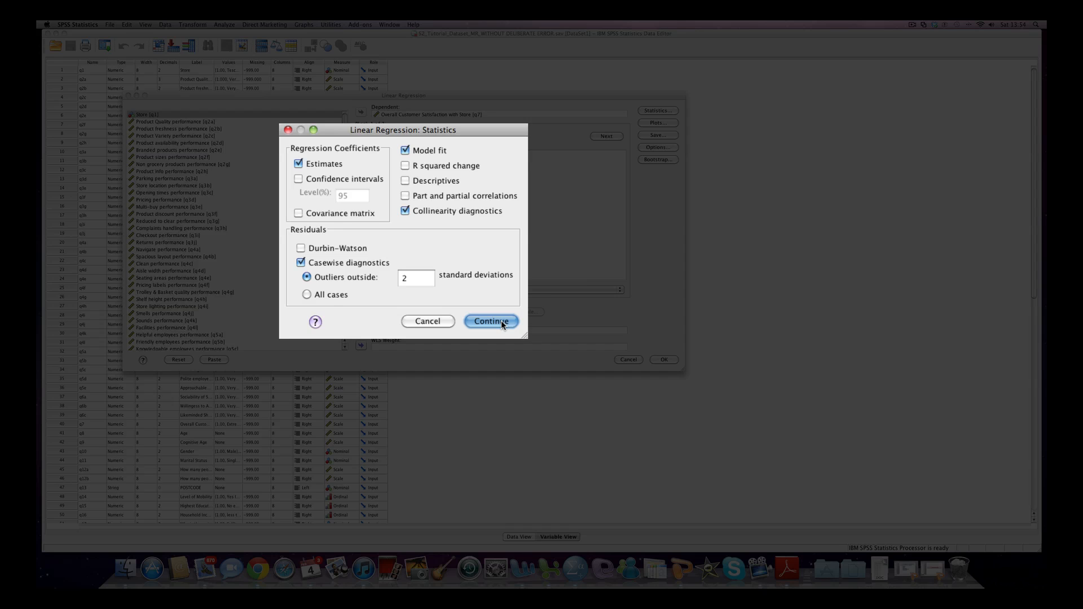
left_click(492, 321)
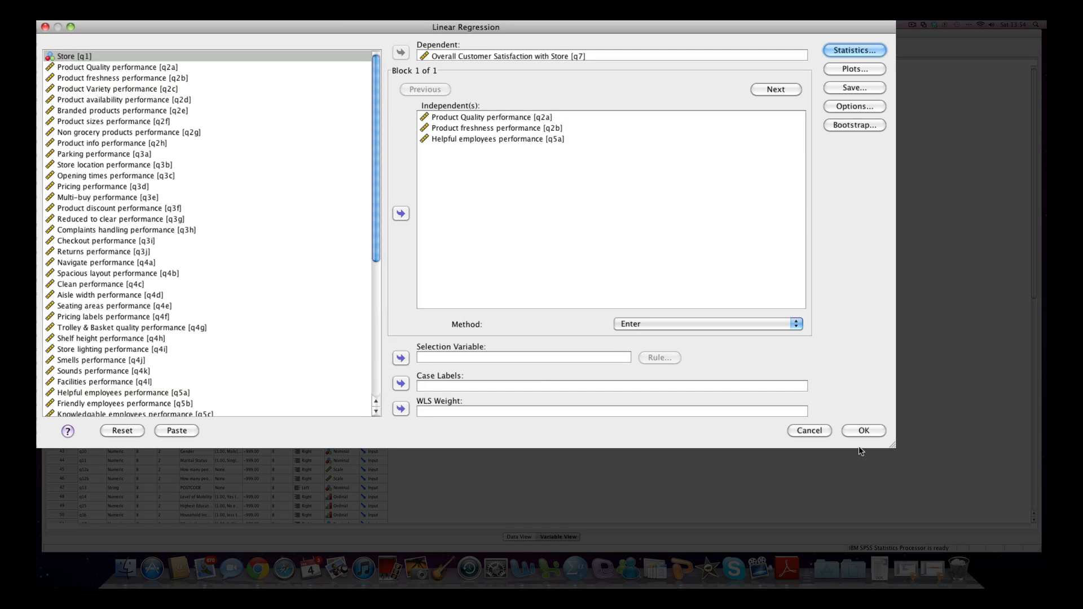
left_click(864, 431)
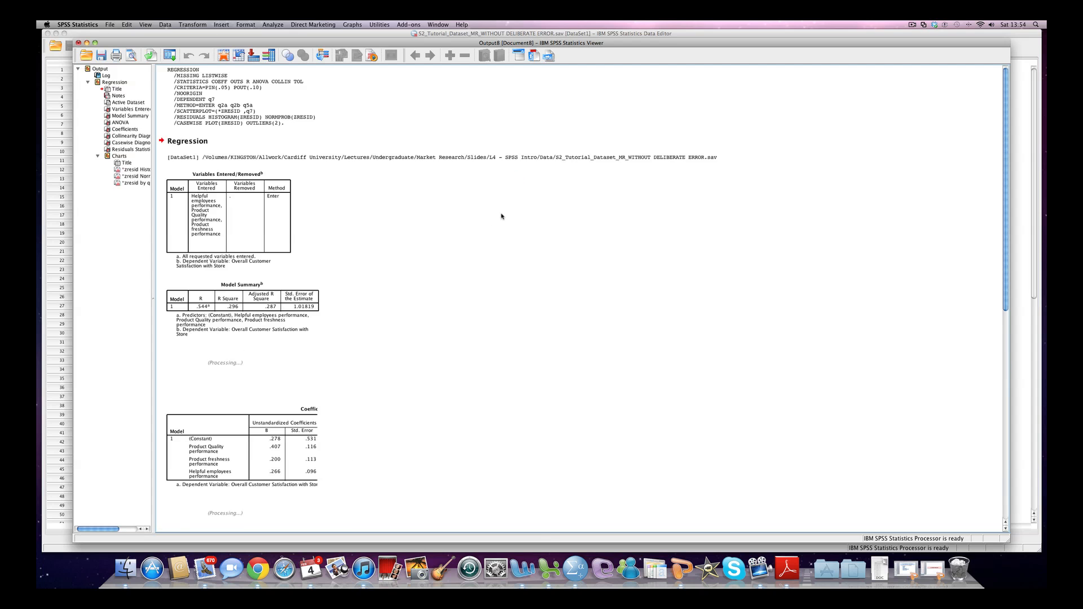
scroll("down", 3)
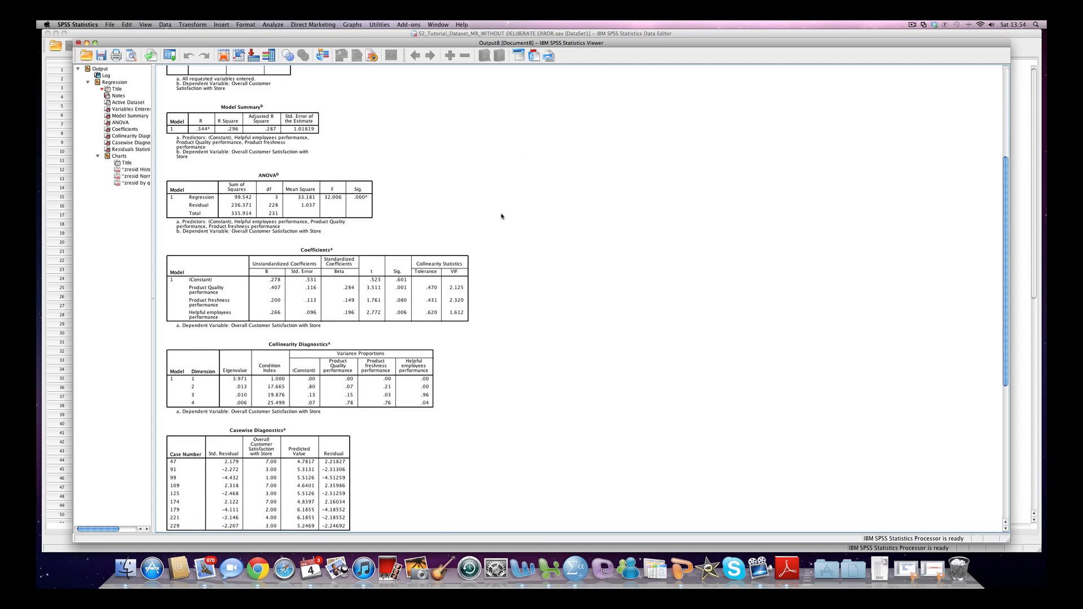
scroll("down", 3)
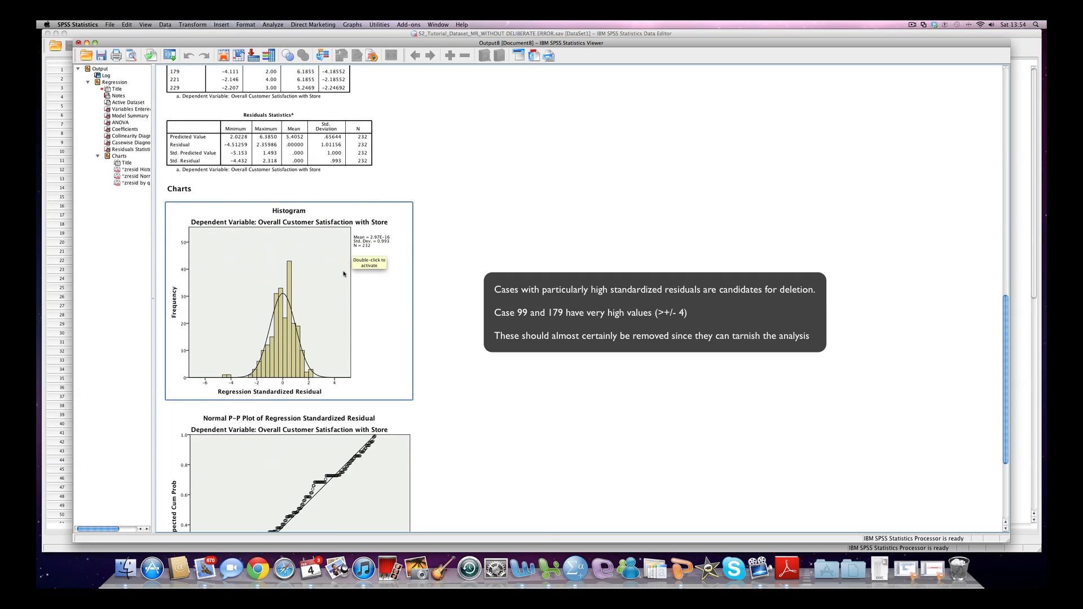
mouse_move(256, 385)
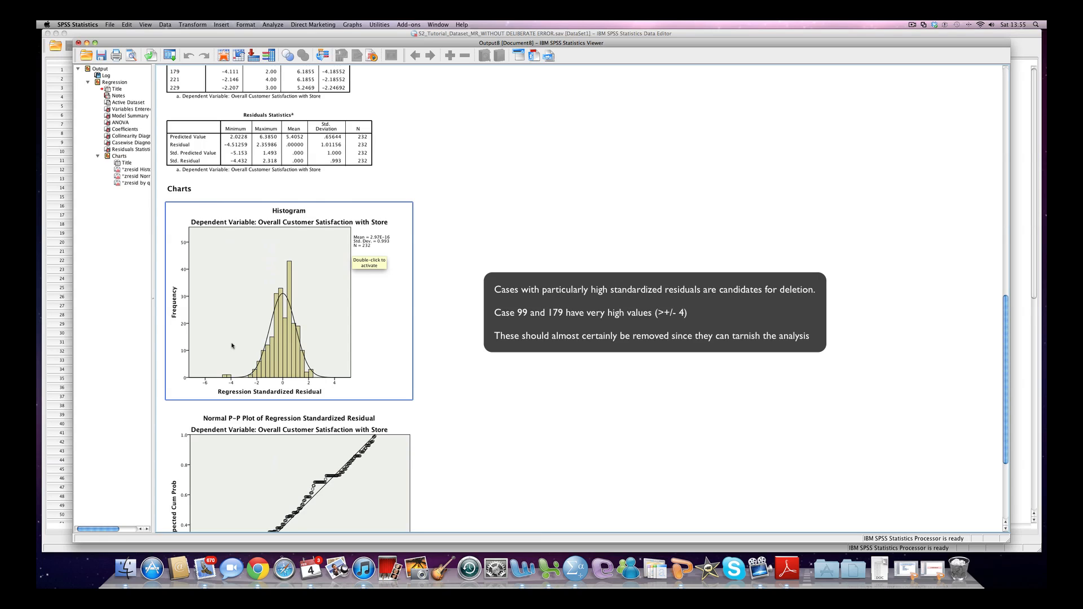
mouse_move(224, 383)
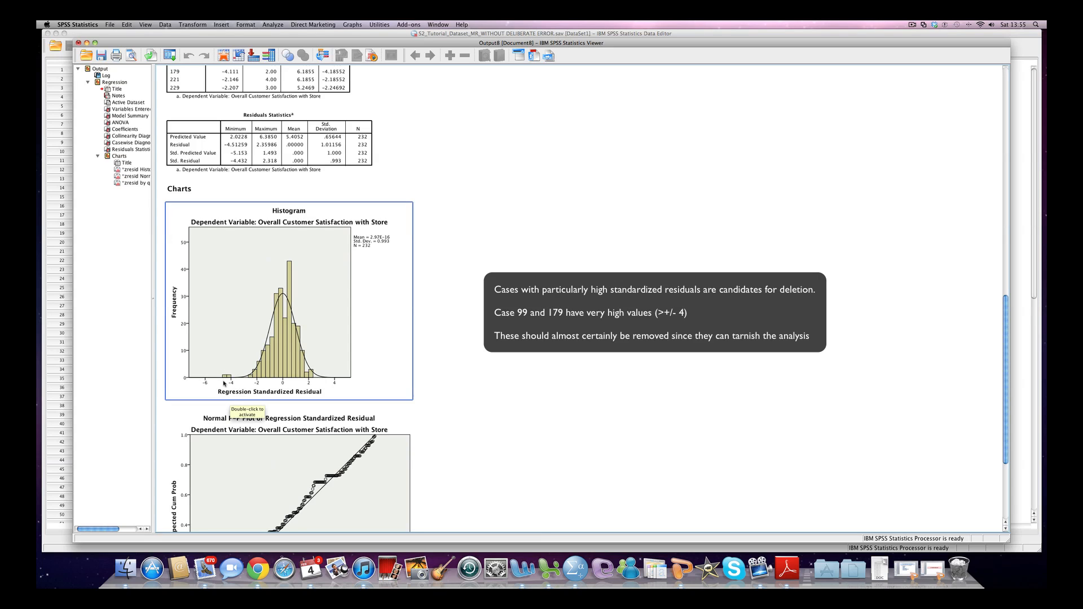
mouse_move(221, 372)
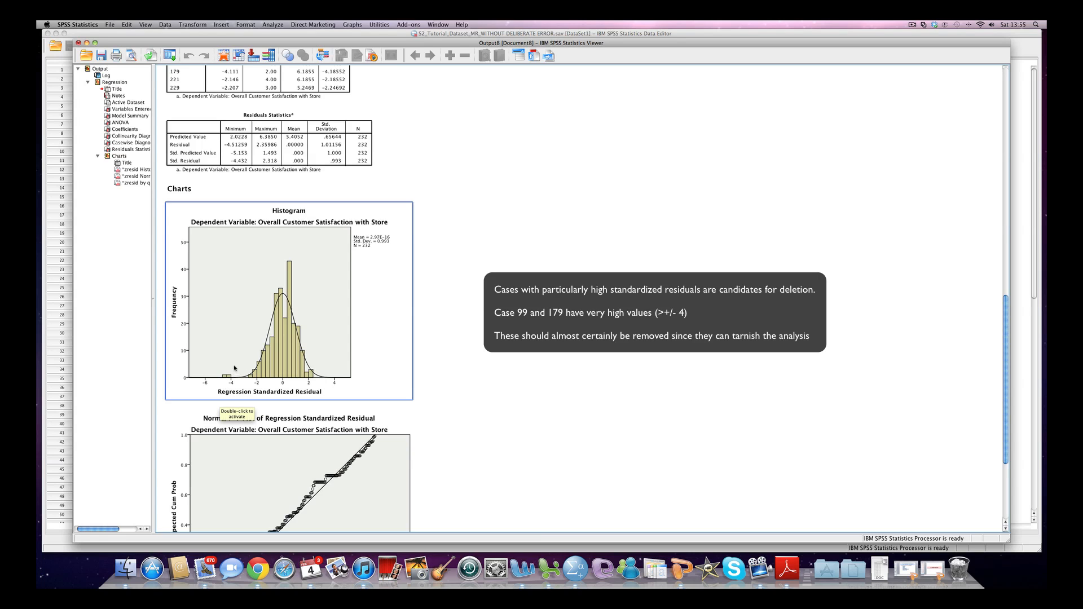
Step: Scroll the output to the Casewise Diagnostics table listing cases 99 and 179
scroll("down", 3)
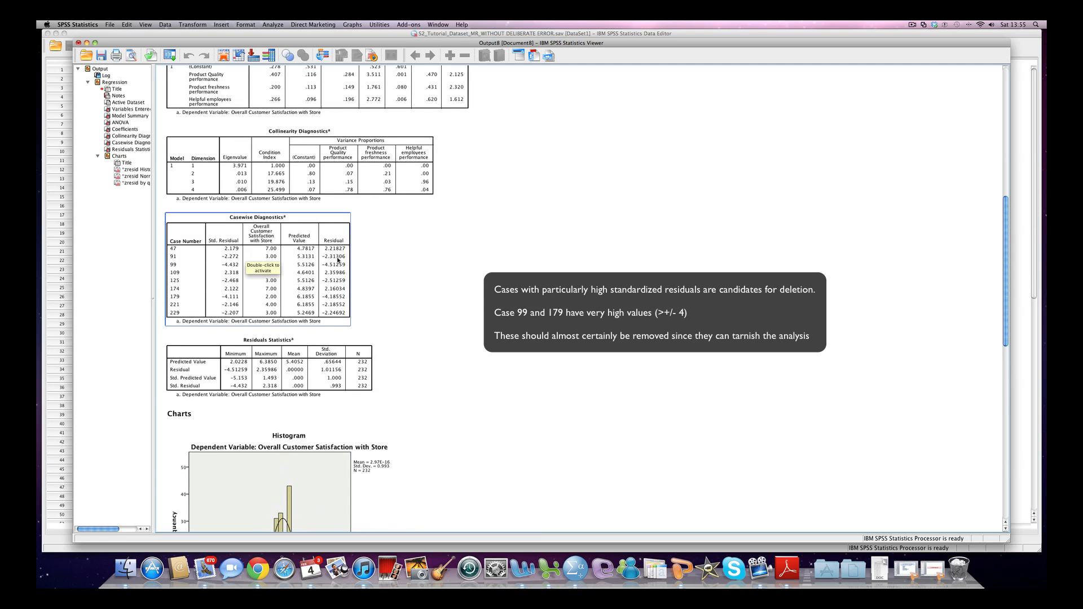
mouse_move(259, 293)
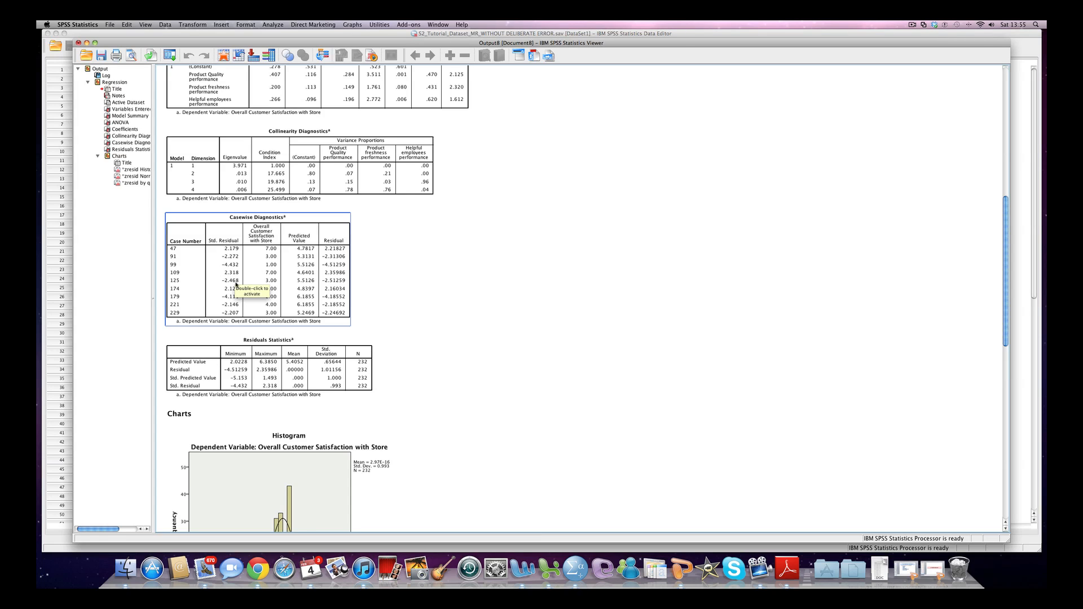
mouse_move(255, 281)
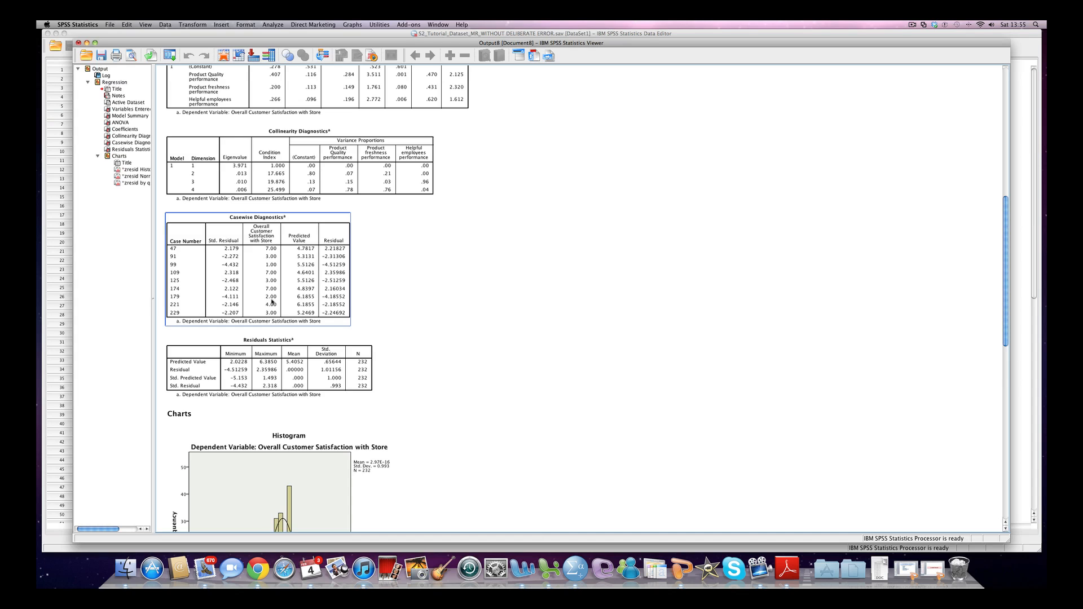
mouse_move(274, 271)
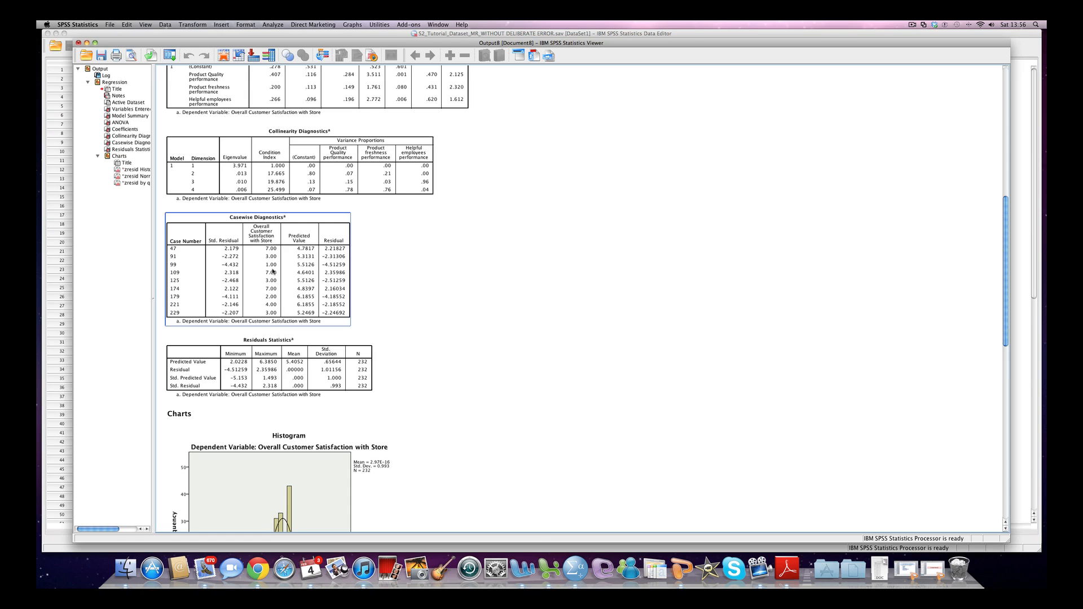
mouse_move(301, 280)
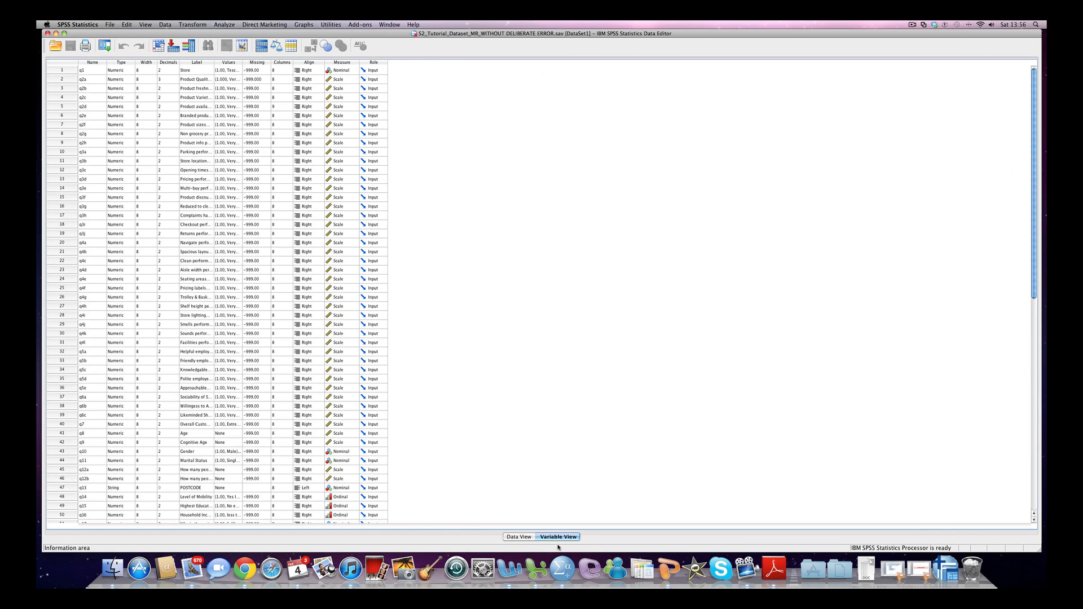
Step: Delete cases 99 and 179 from the data in Data View
left_click(518, 536)
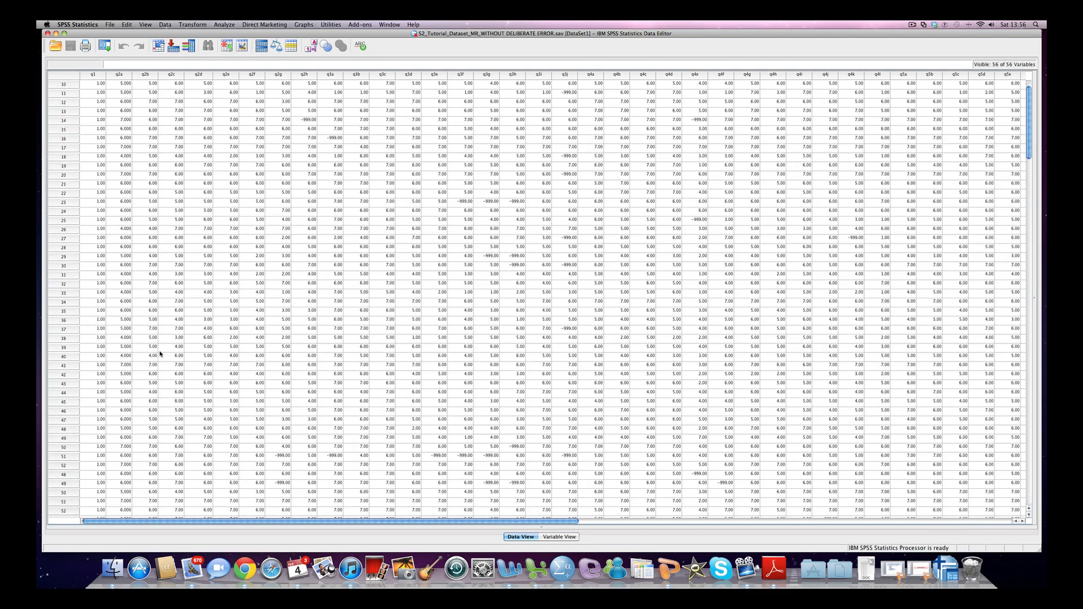
scroll("down", 3)
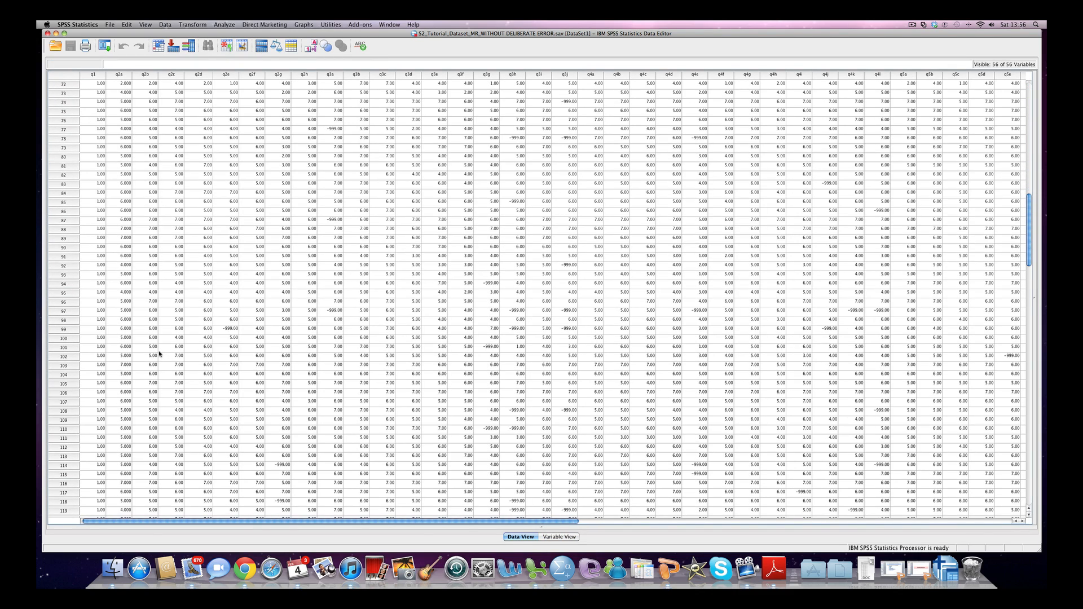
left_click(64, 338)
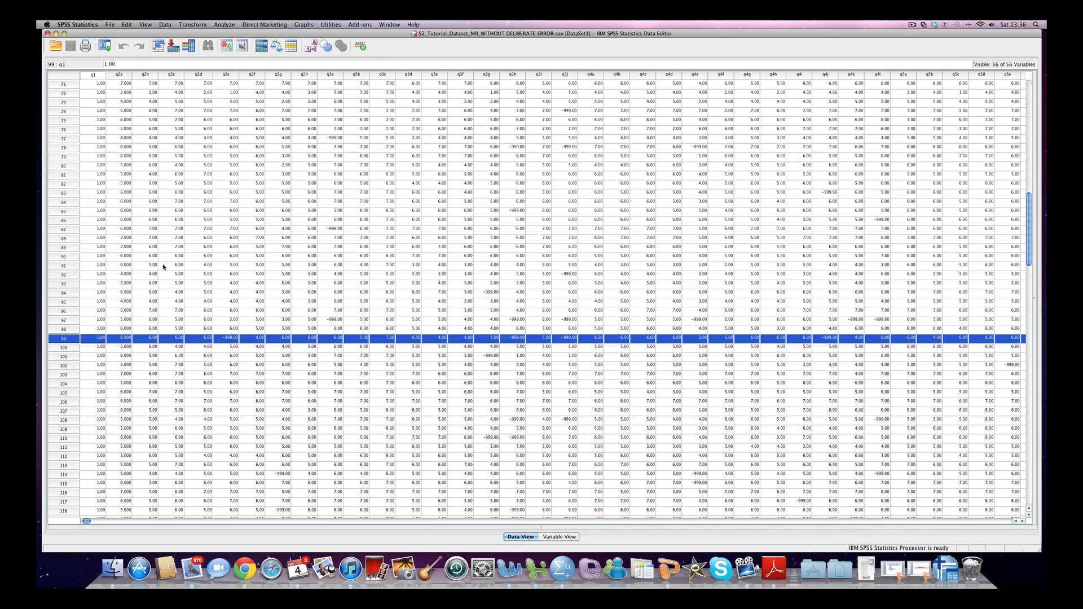
left_click(126, 24)
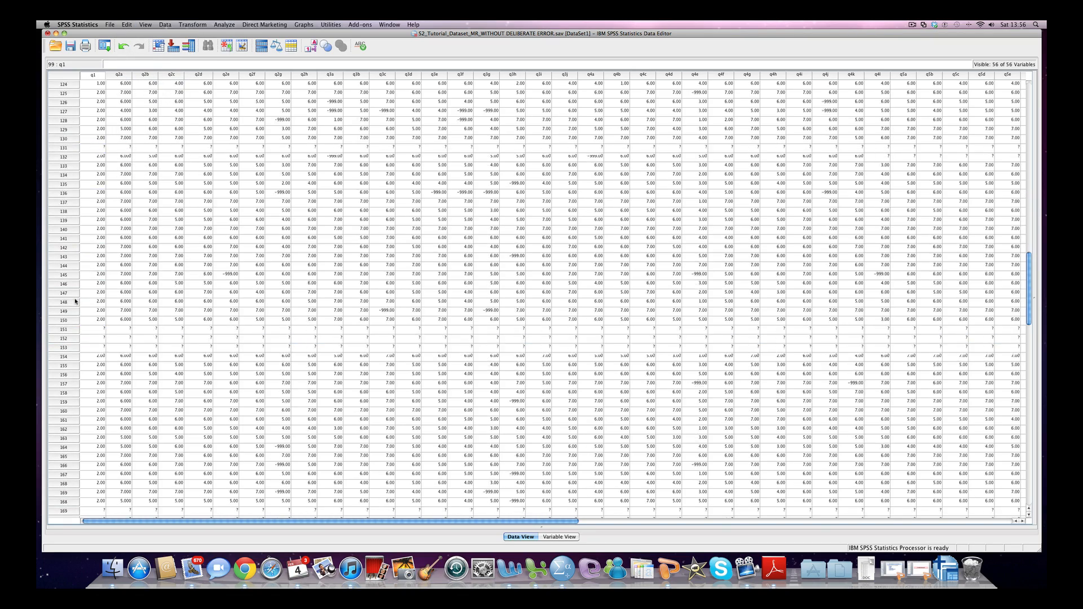
scroll("down", 3)
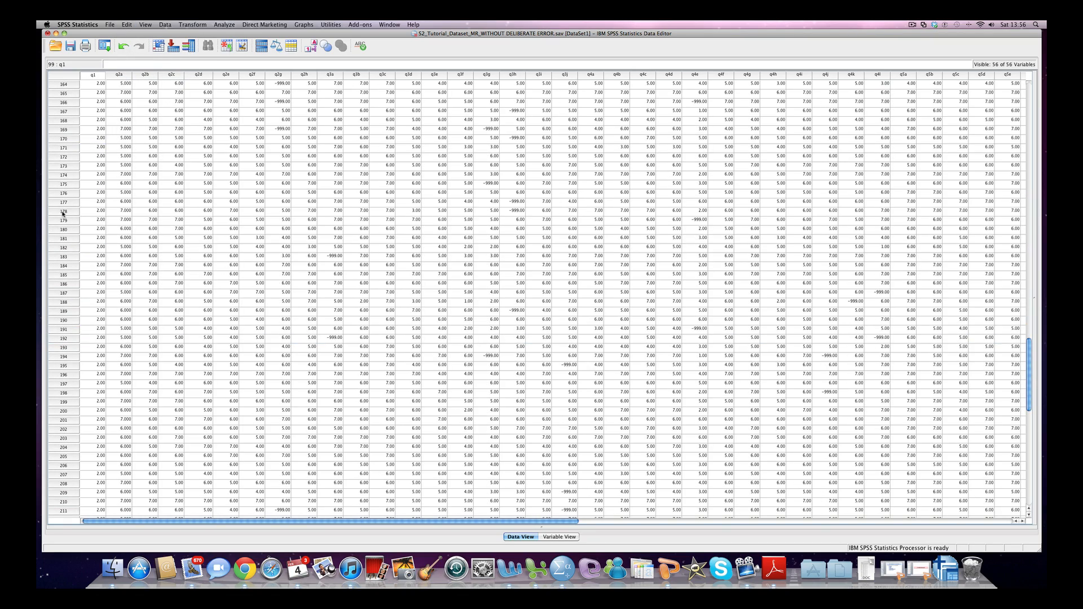
left_click(126, 24)
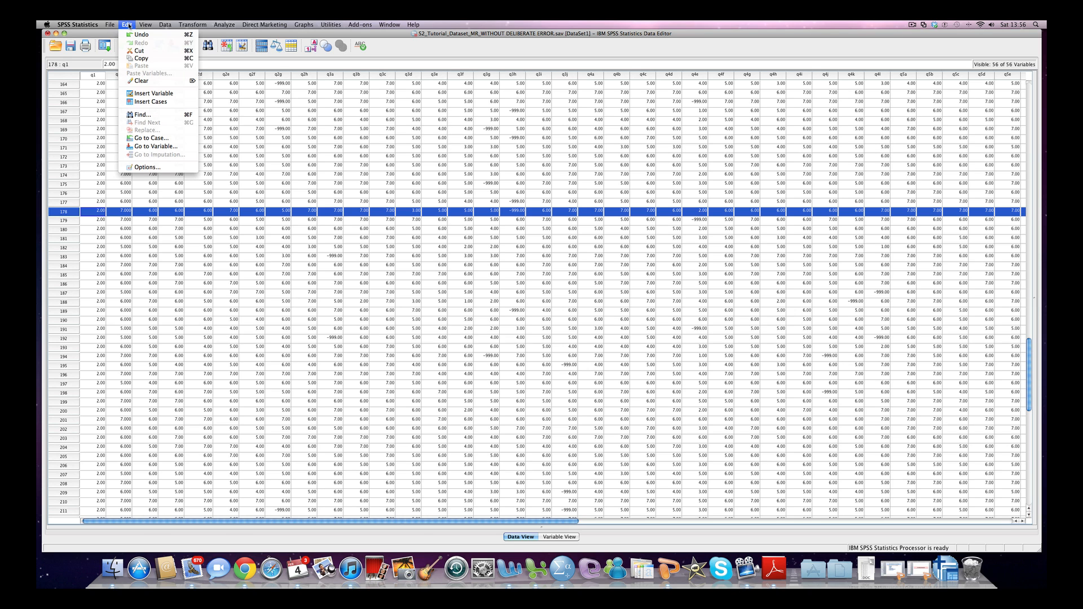
left_click(298, 79)
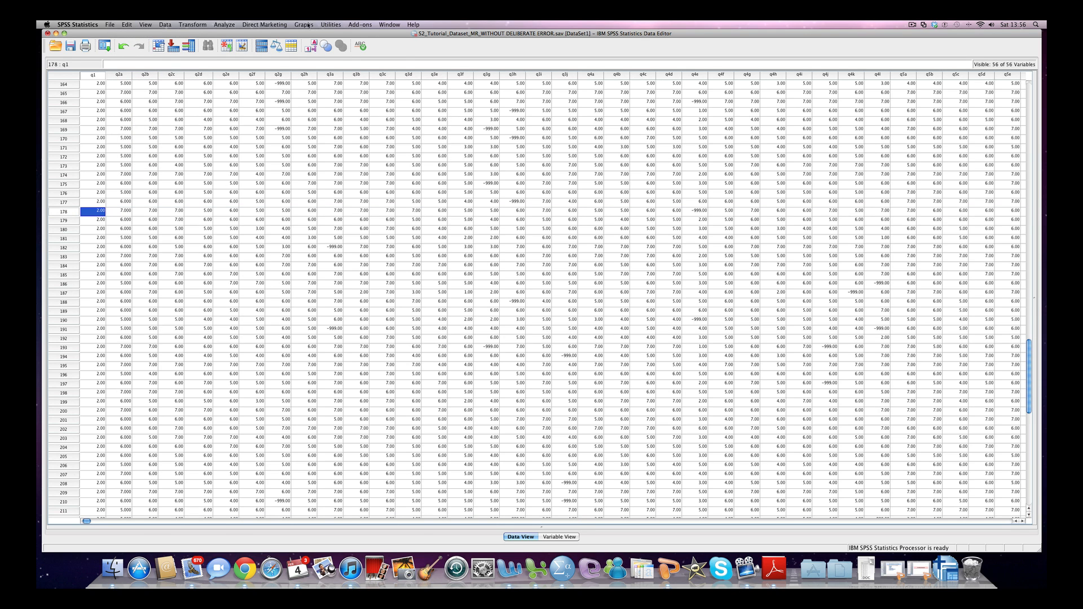
left_click(303, 25)
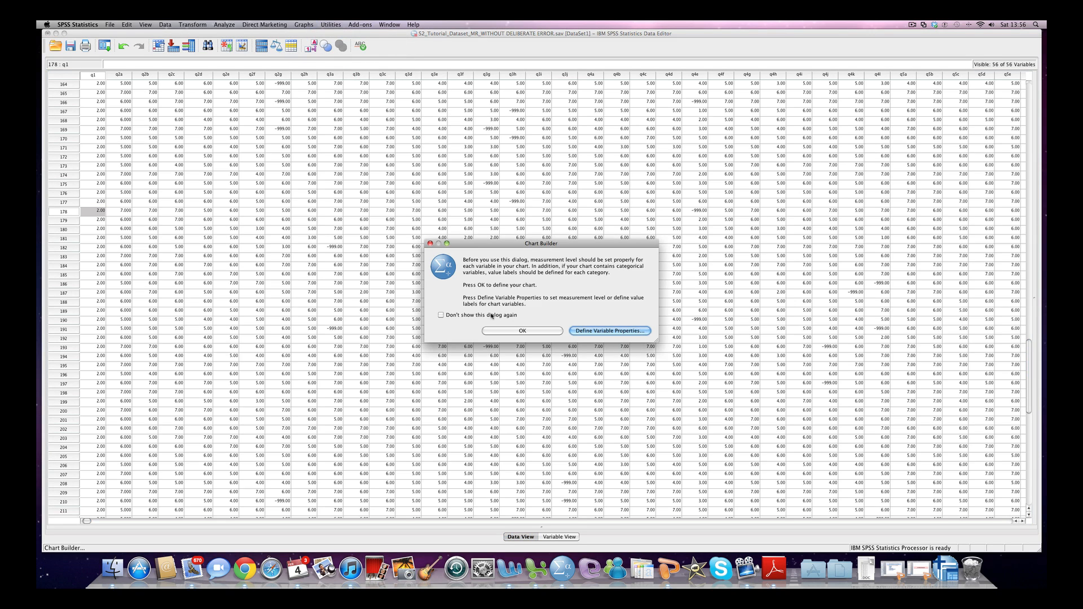
Step: Dismiss the Chart Builder measurement-level notice and start defining the q2a versus q7 scatterplot
left_click(521, 330)
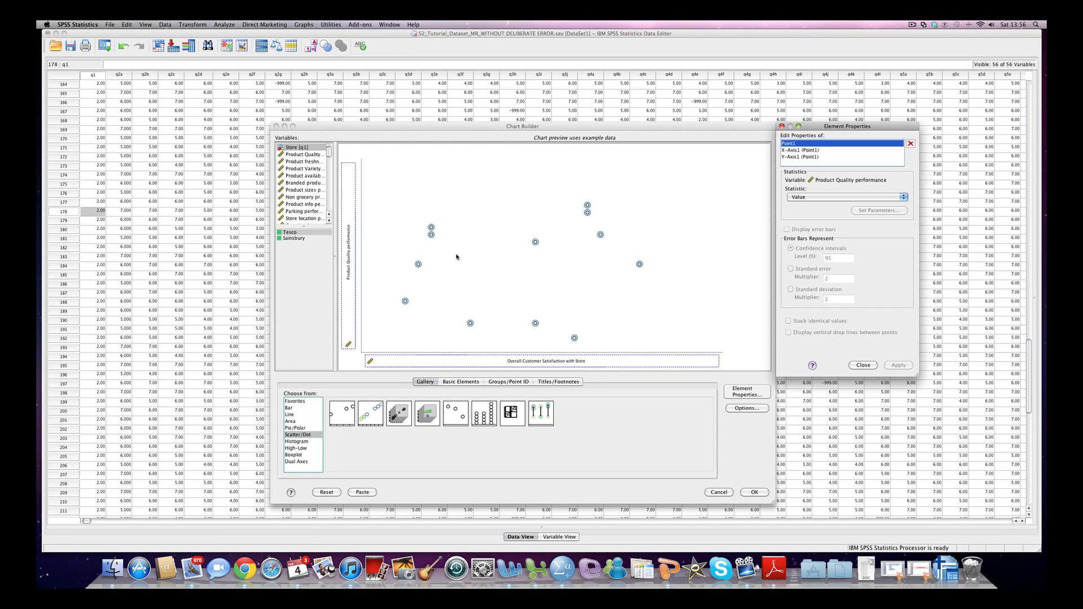
mouse_move(844, 489)
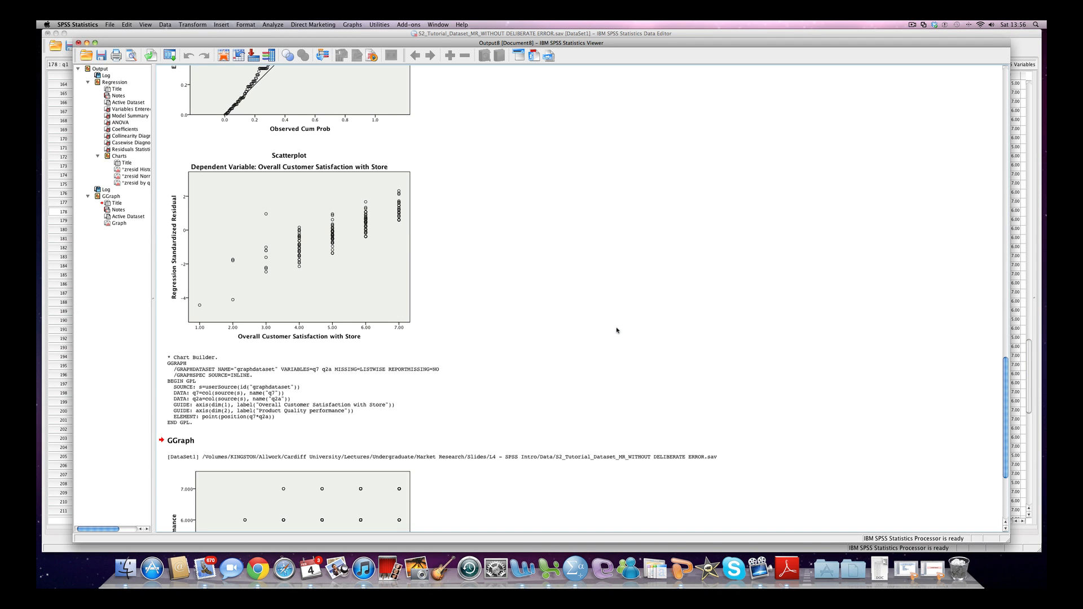
mouse_move(627, 334)
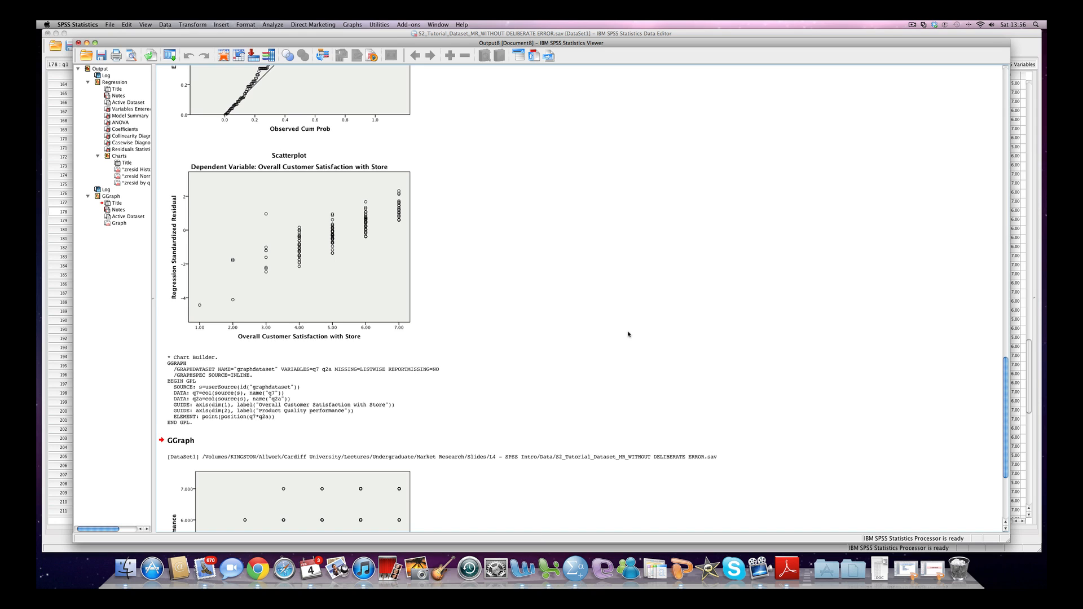
scroll("down", 3)
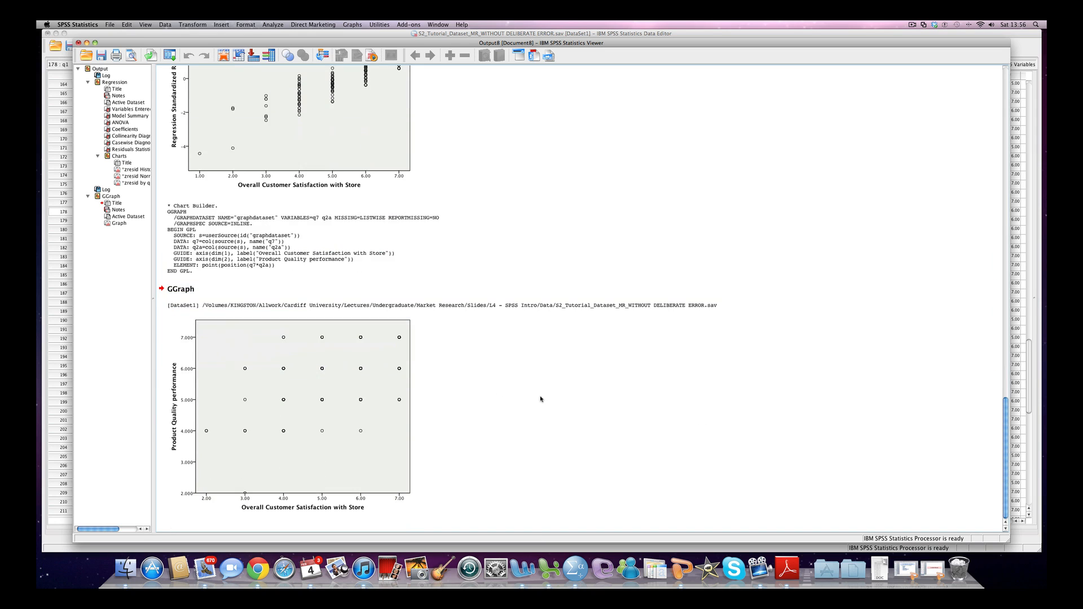
mouse_move(240, 325)
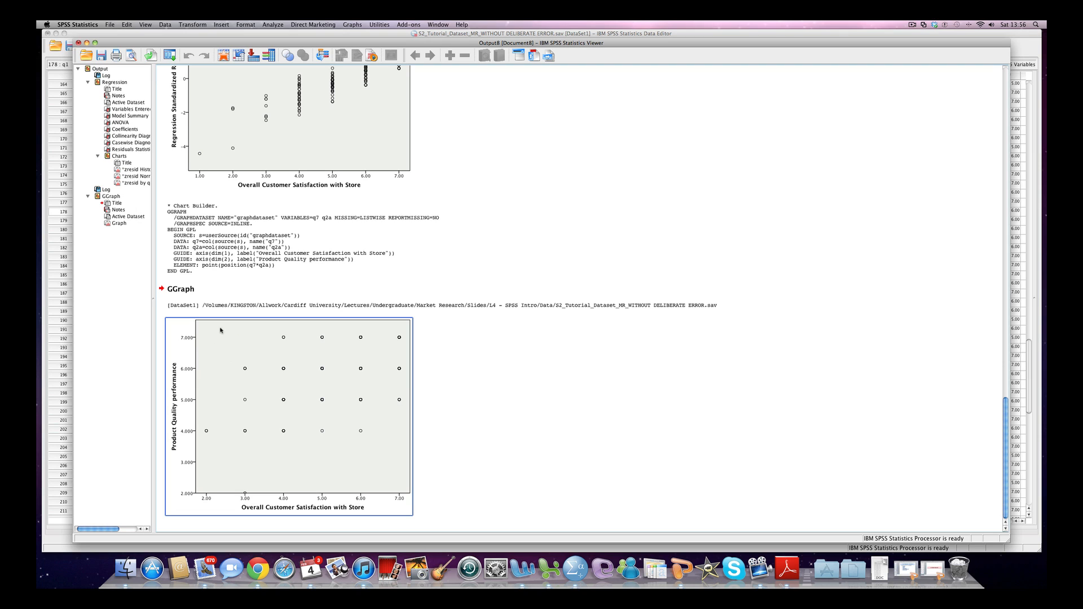
mouse_move(227, 349)
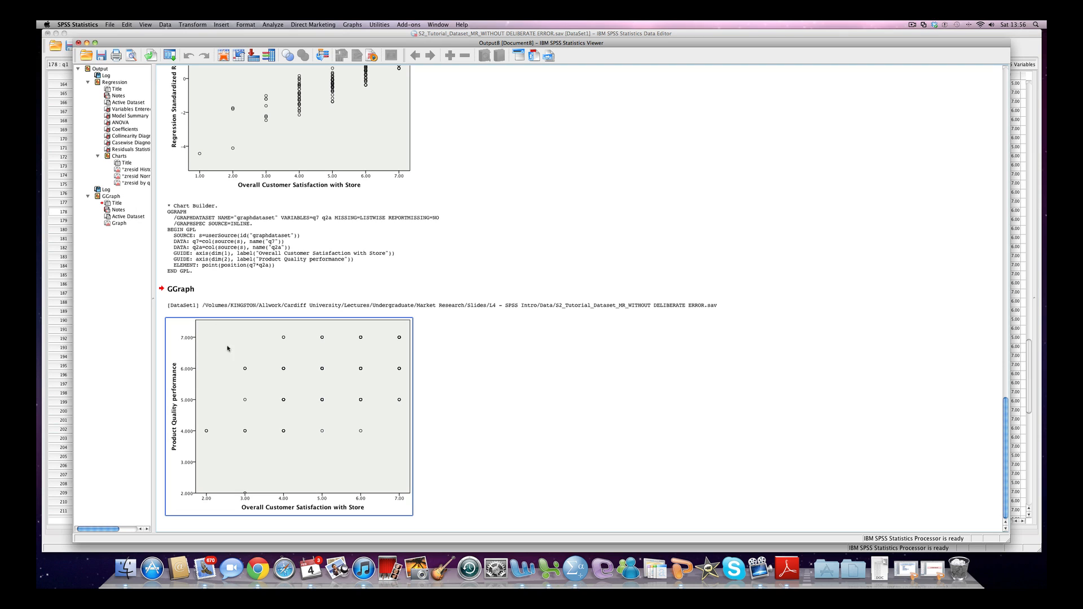
mouse_move(220, 328)
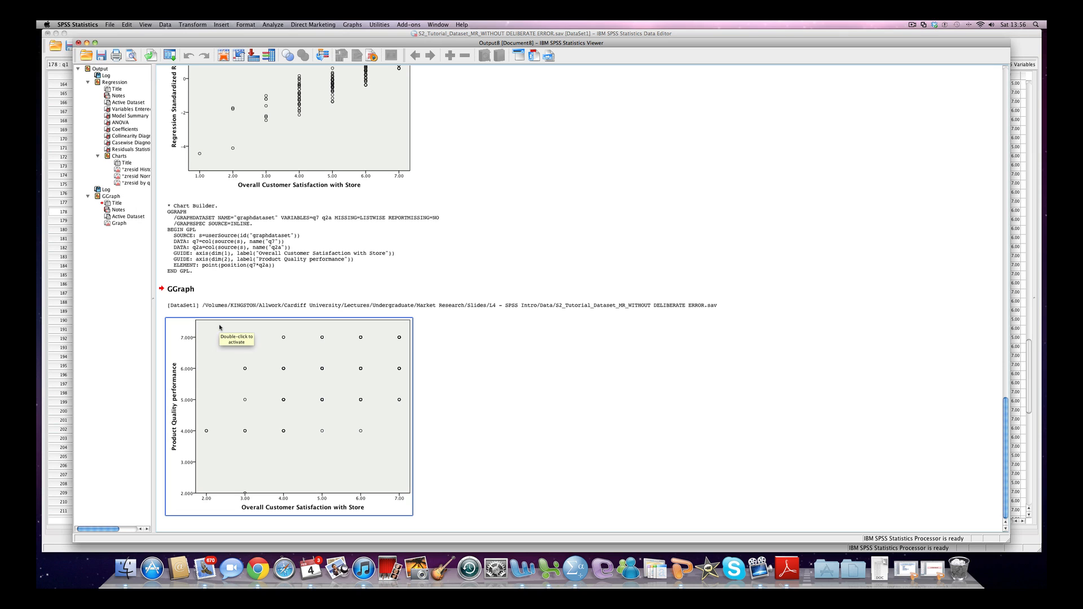
mouse_move(244, 332)
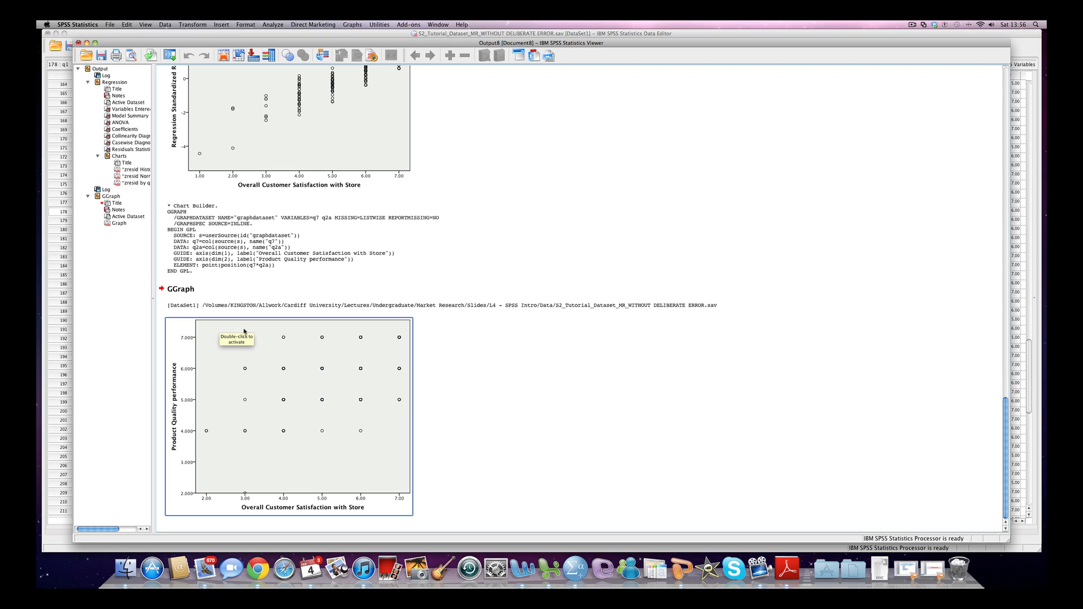
mouse_move(352, 442)
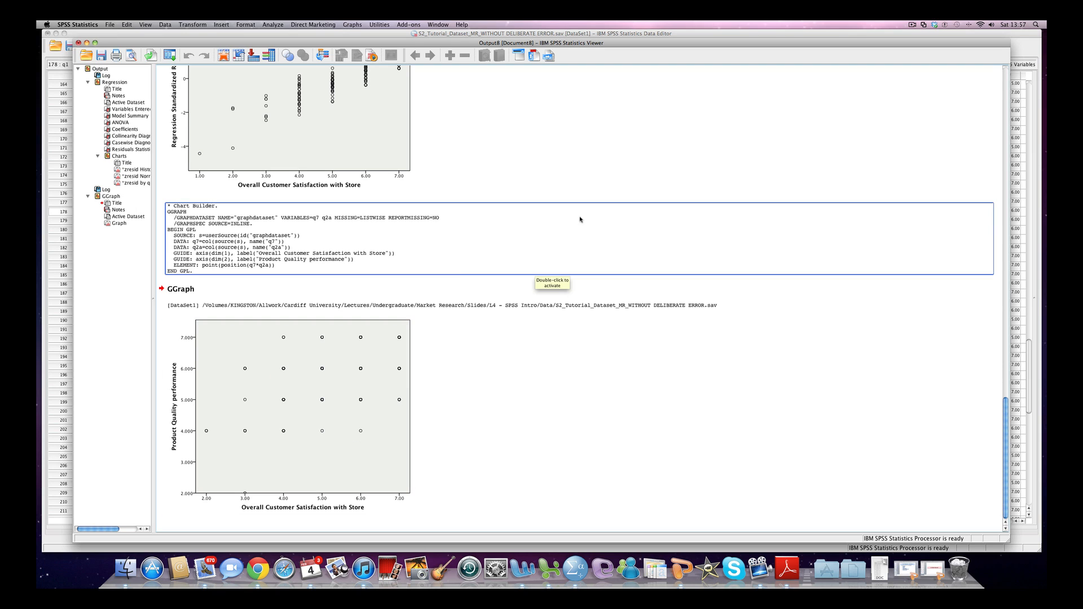
mouse_move(197, 486)
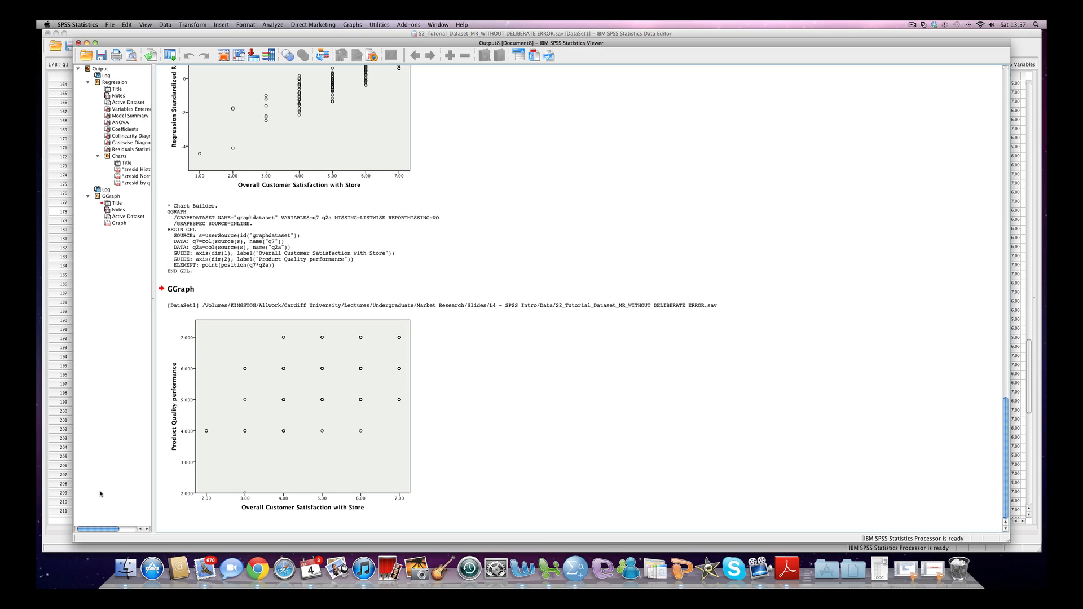
mouse_move(499, 394)
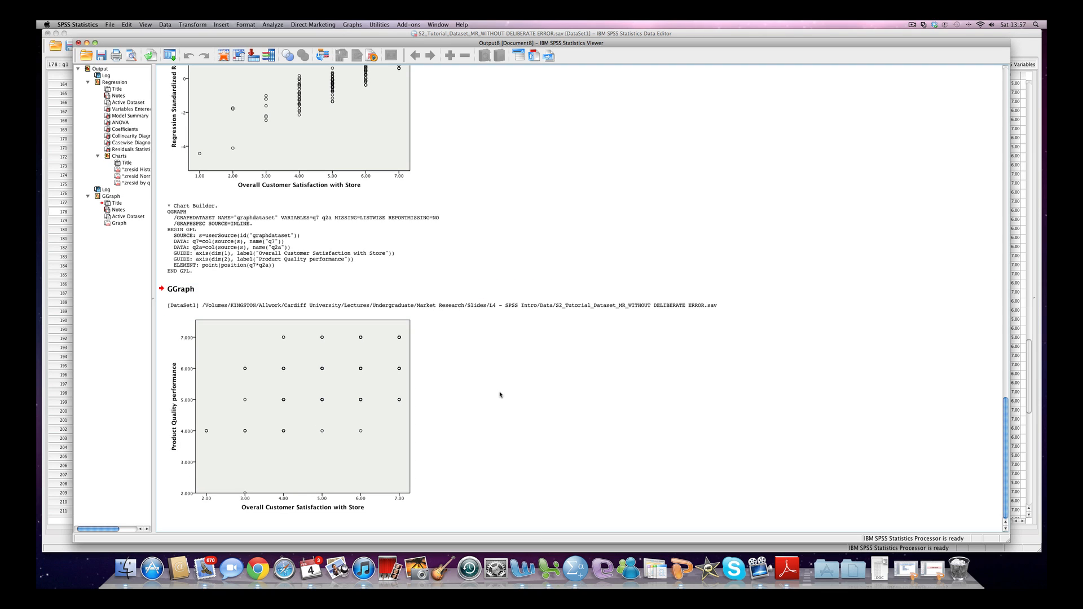